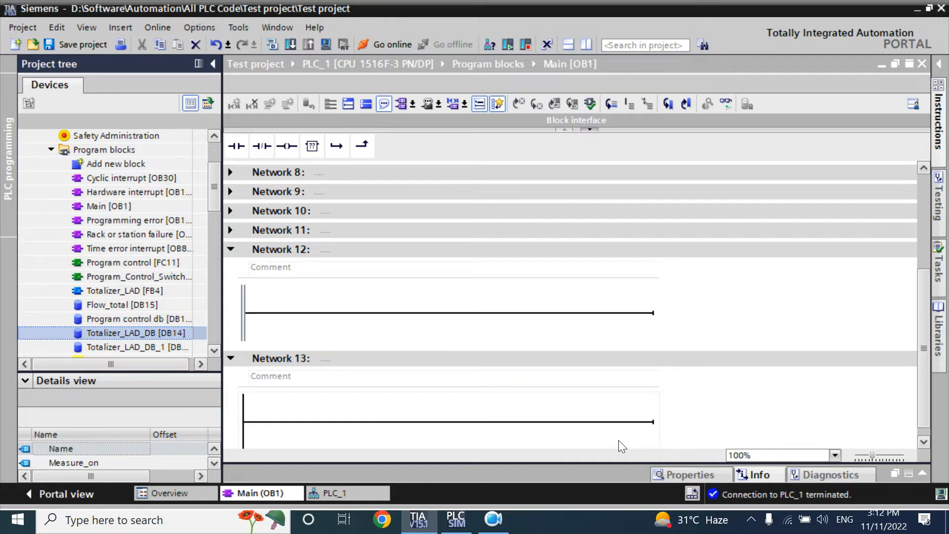
pyautogui.moveTo(115, 164)
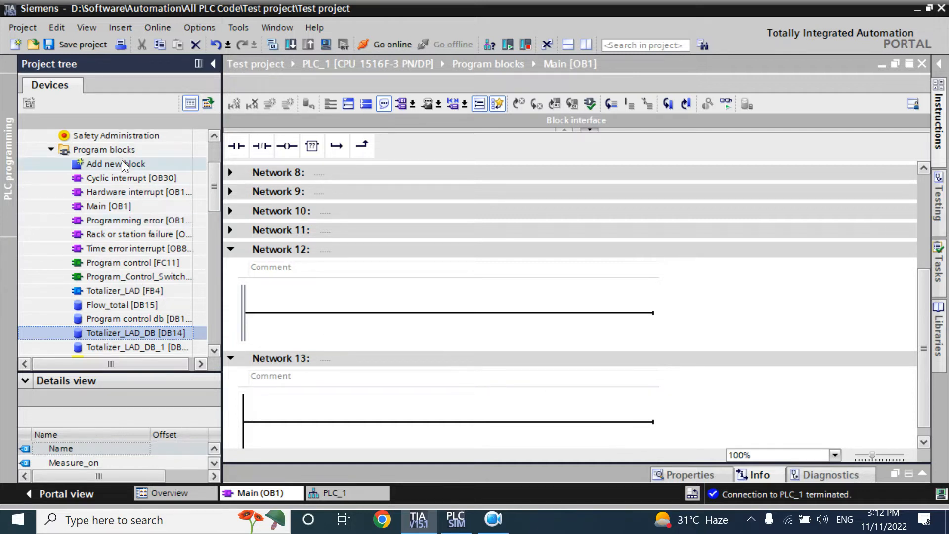
# Create a ladder function named System_local_Time (FC13) from Add new block.
pyautogui.click(132, 177)
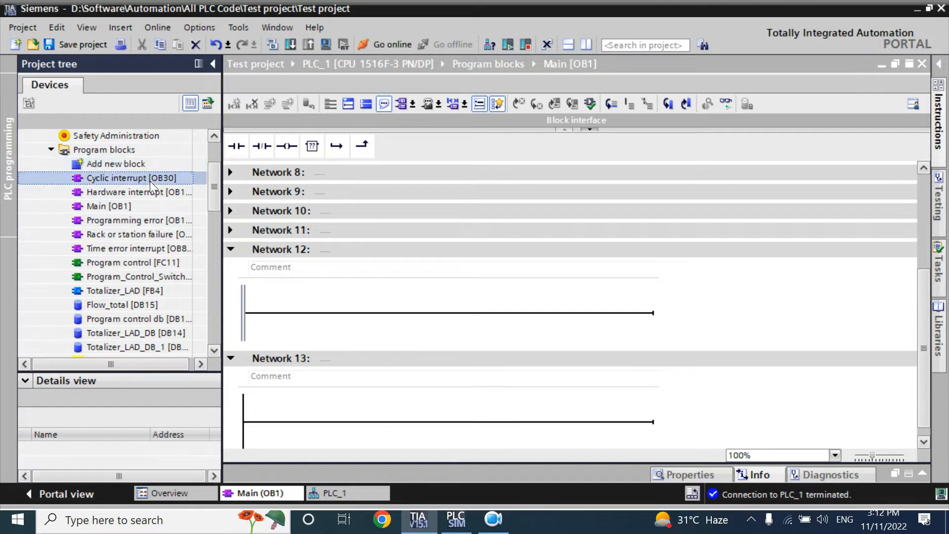
pyautogui.doubleClick(115, 163)
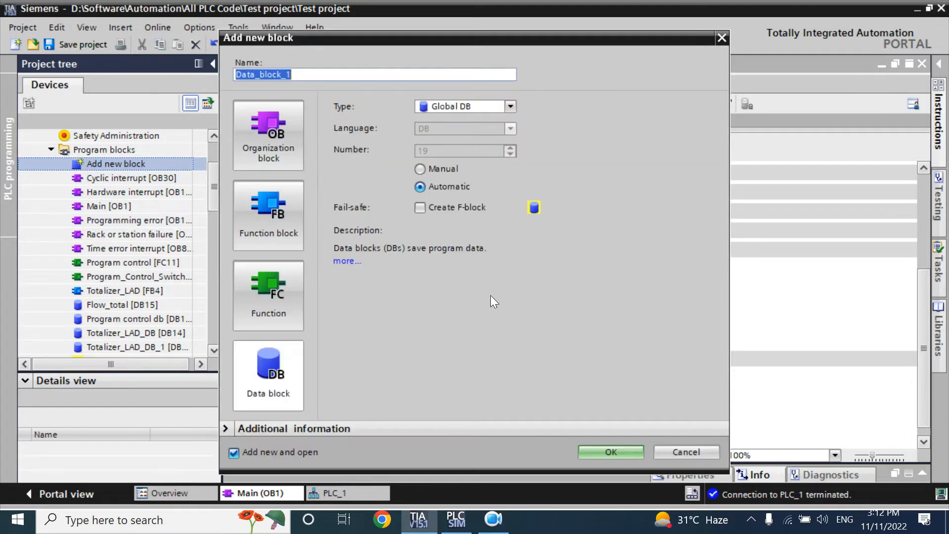
pyautogui.click(267, 294)
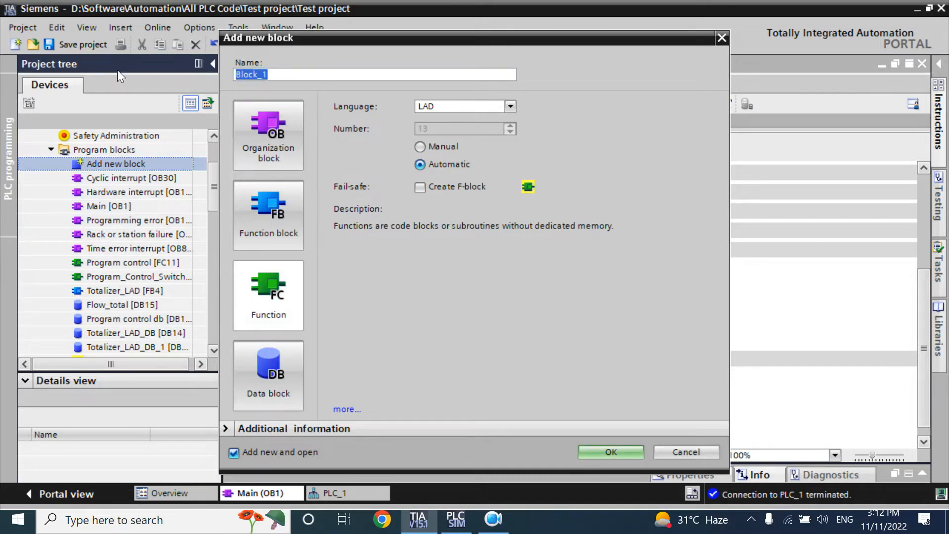
pyautogui.write('Sys')
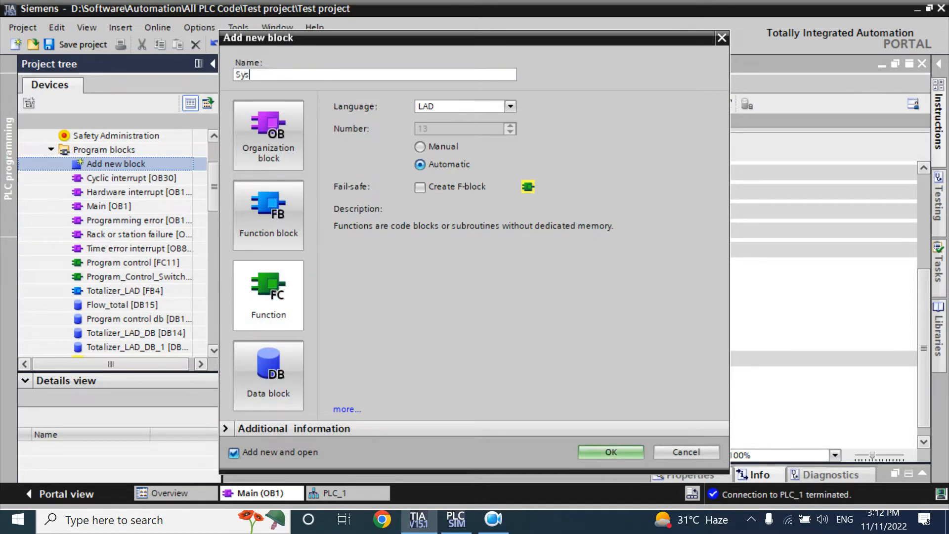
pyautogui.write('tem_')
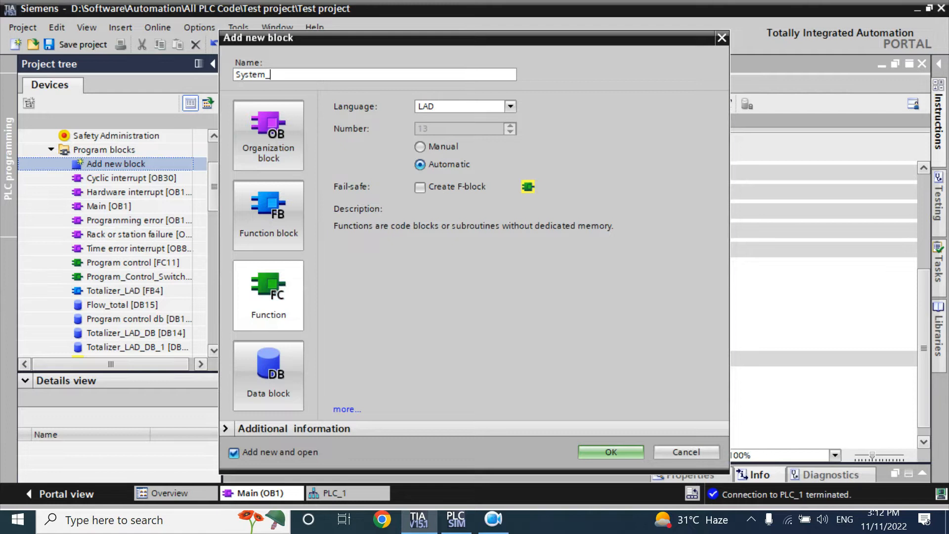
pyautogui.write('local_1')
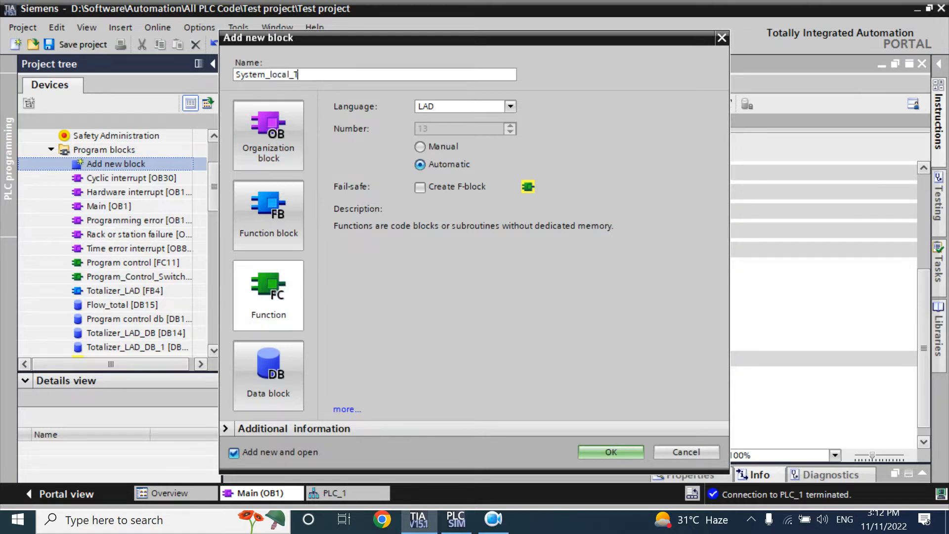
pyautogui.click(609, 452)
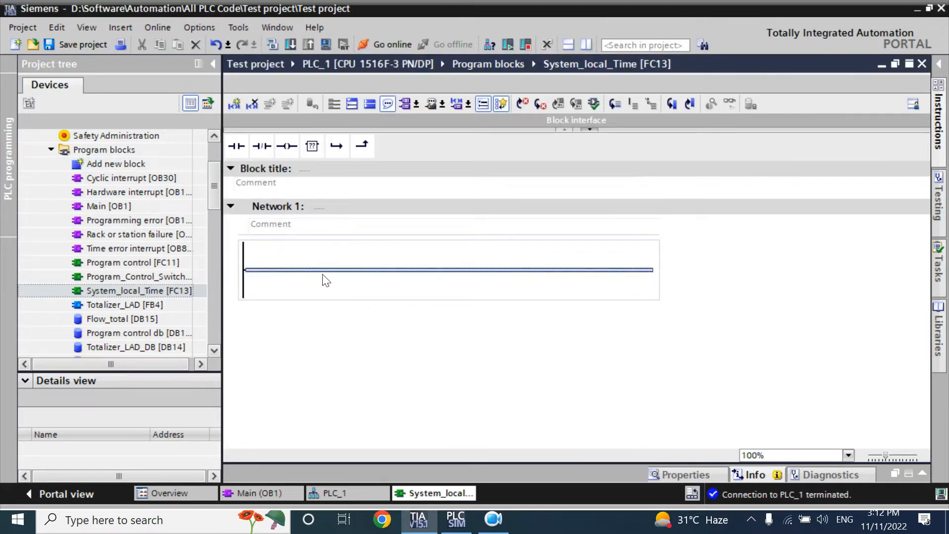
# Show the Instructions card with the Date and time-of-day extended instructions expanded.
pyautogui.click(939, 124)
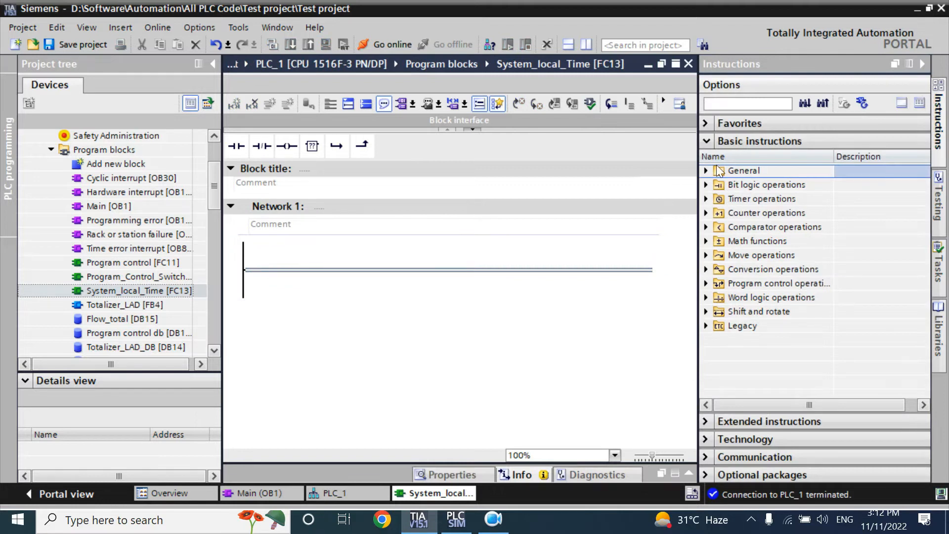
pyautogui.moveTo(725, 404)
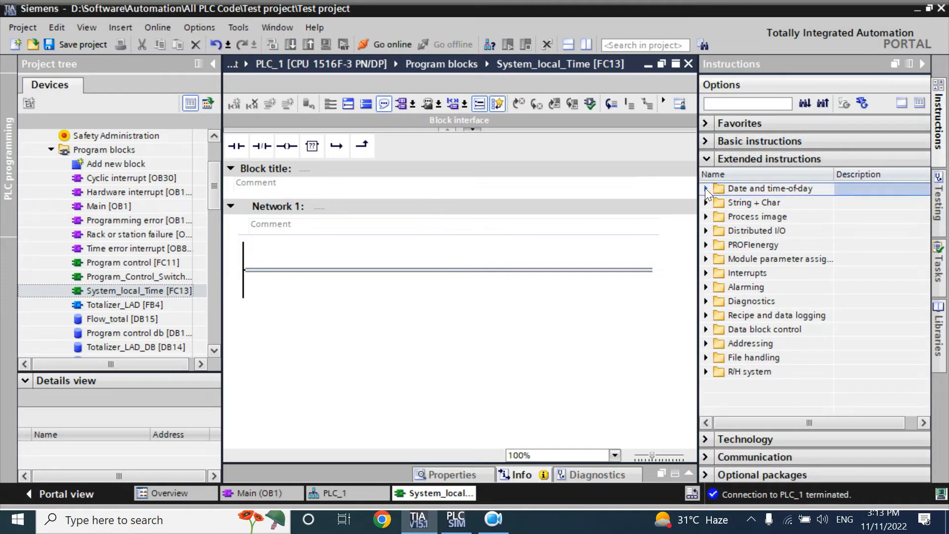
pyautogui.click(705, 188)
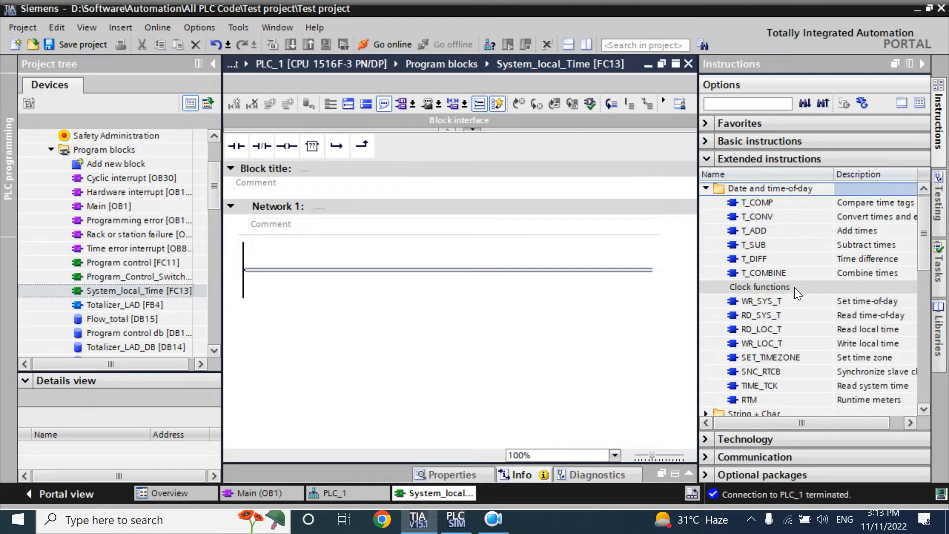
pyautogui.moveTo(741, 312)
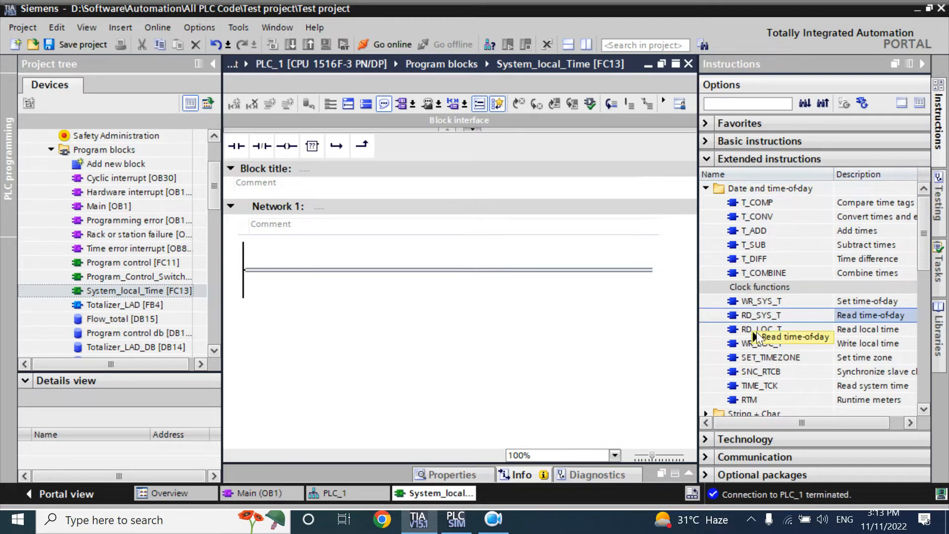
pyautogui.moveTo(646, 318)
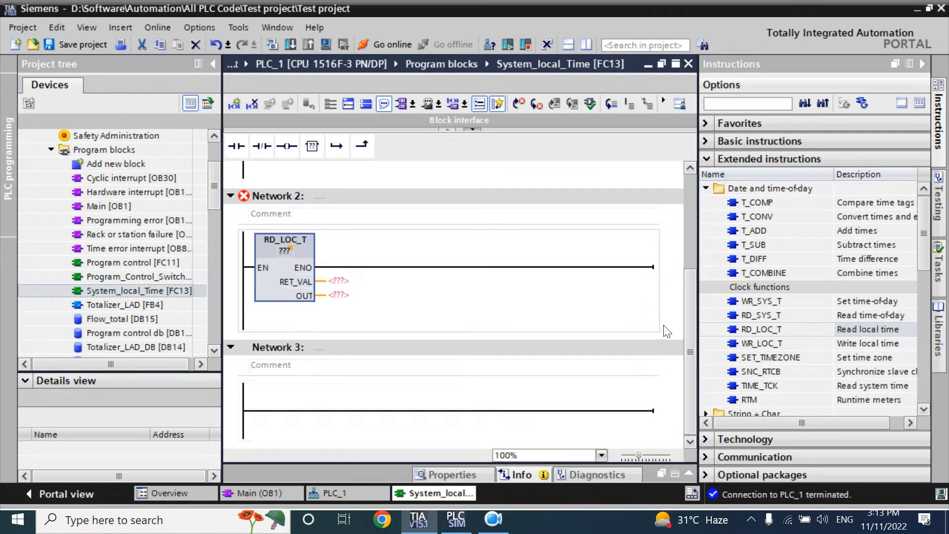
pyautogui.moveTo(767, 316)
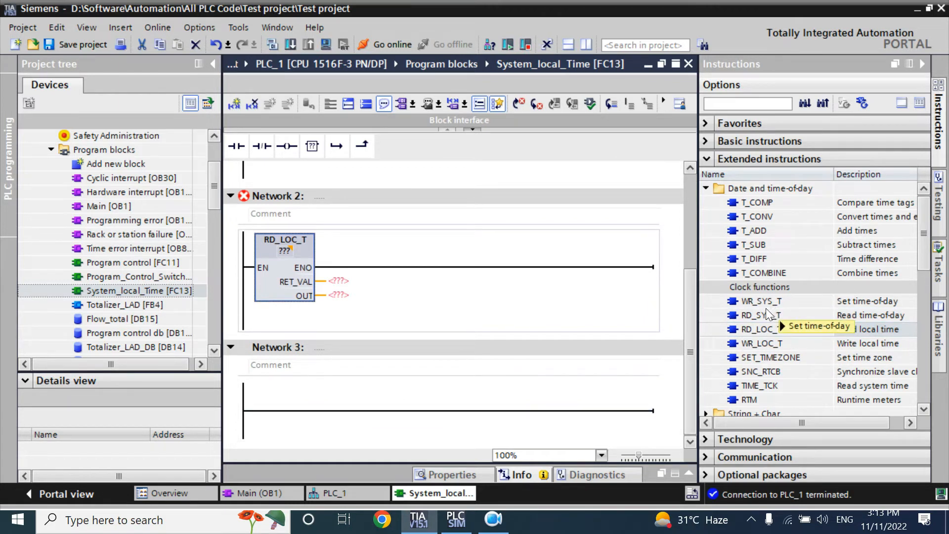
pyautogui.moveTo(760, 301)
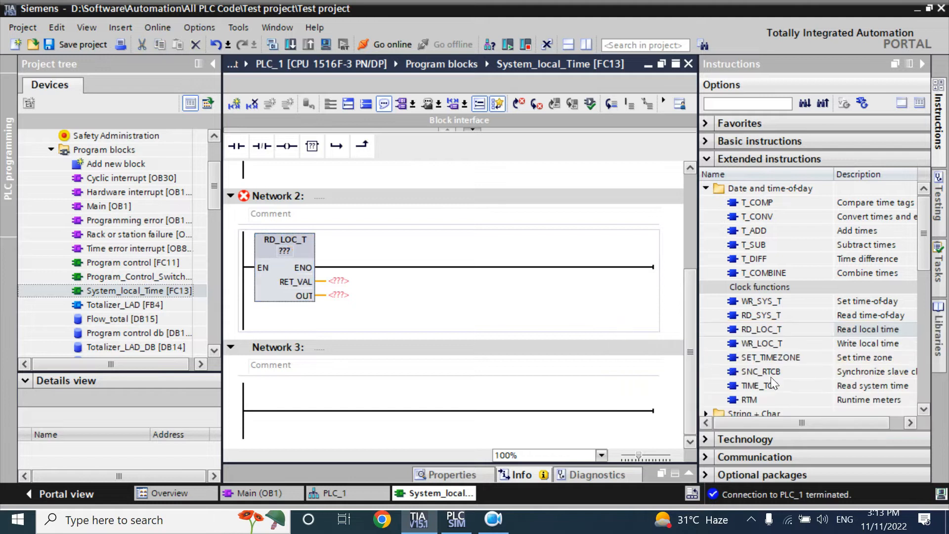
pyautogui.moveTo(760, 371)
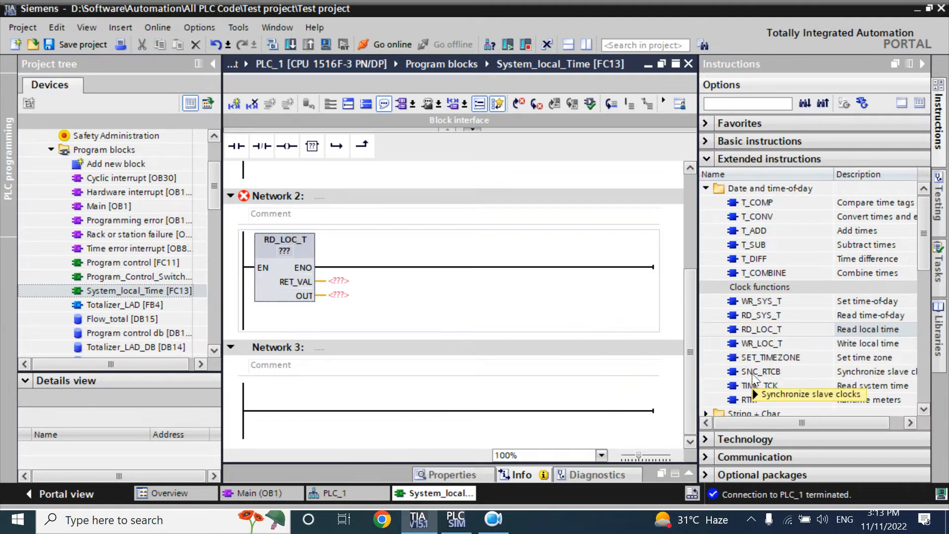
pyautogui.moveTo(676, 304)
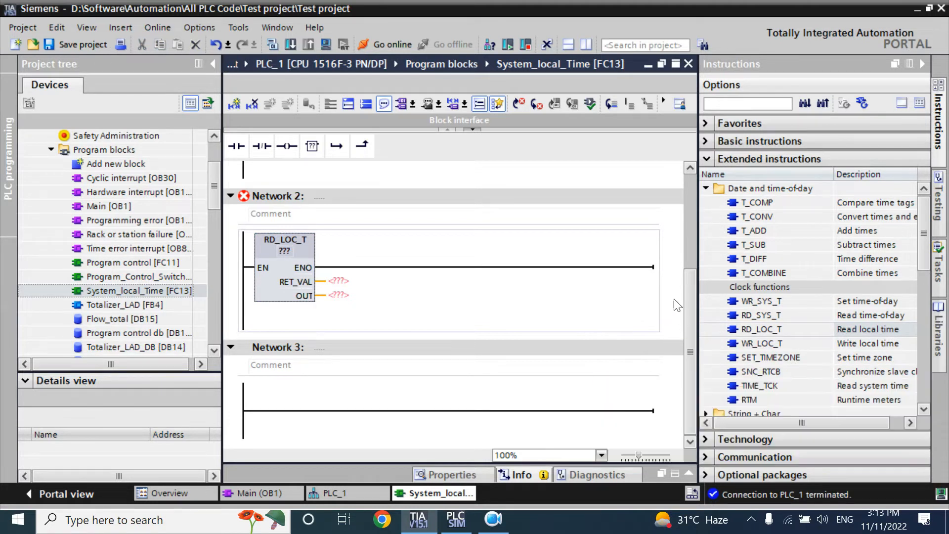
# Scroll up to Network 1 and select RD_SYS_T's OUT and RET_VAL pins.
pyautogui.scroll(3)
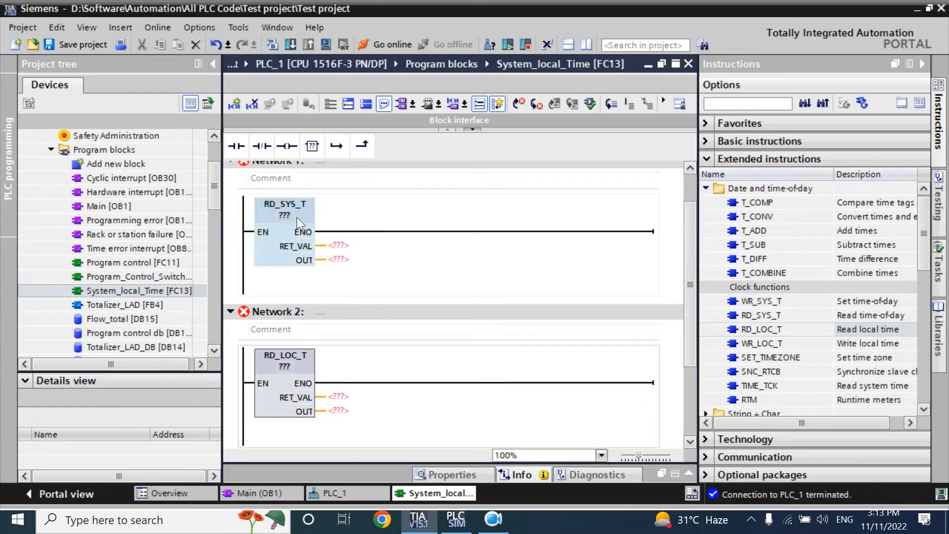
pyautogui.click(337, 259)
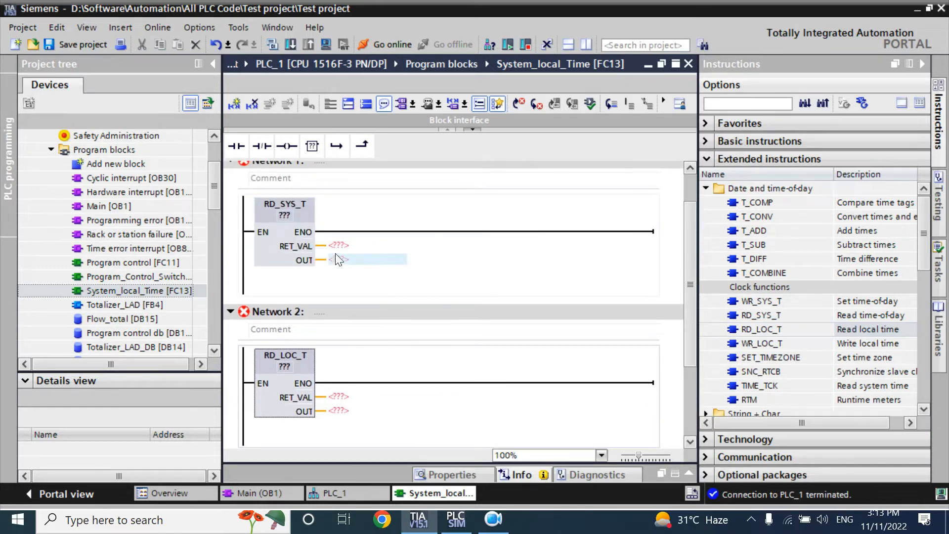
pyautogui.rightClick(284, 215)
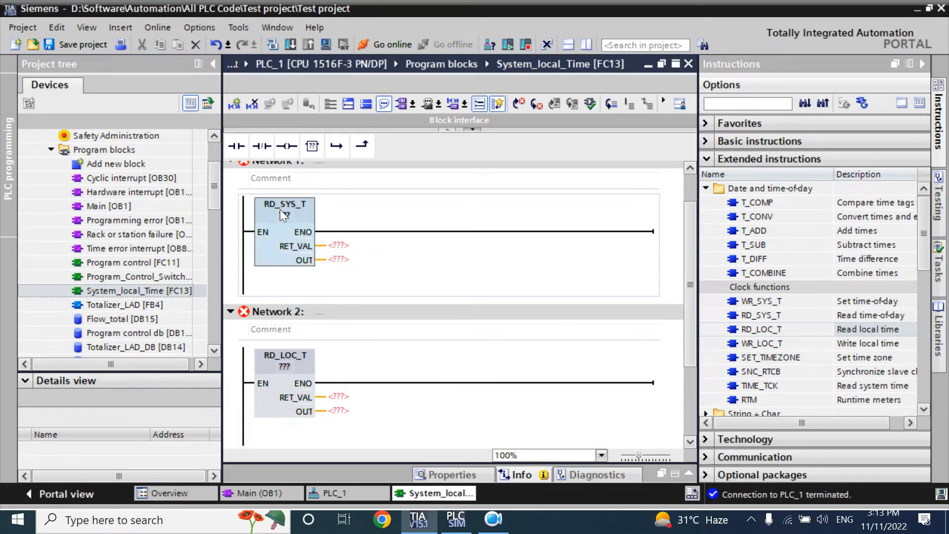
pyautogui.click(301, 215)
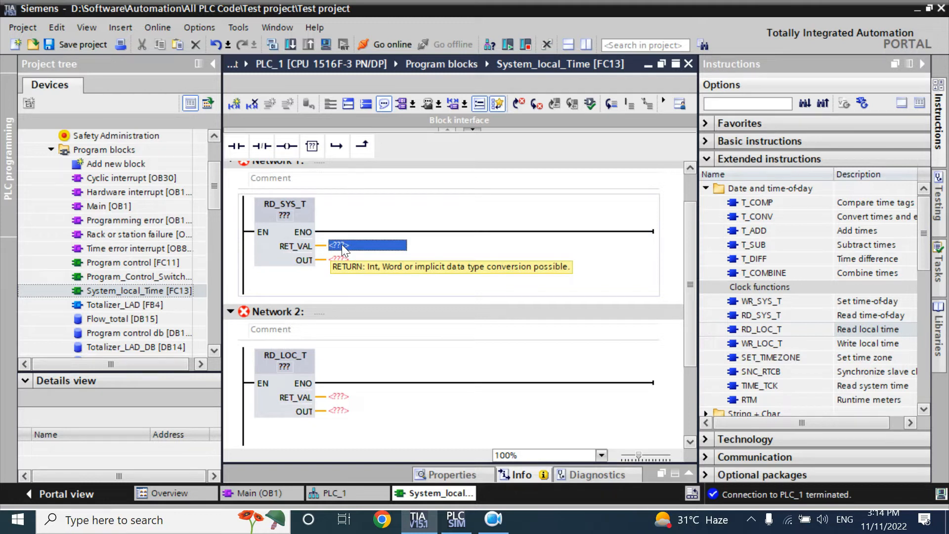
pyautogui.moveTo(115, 200)
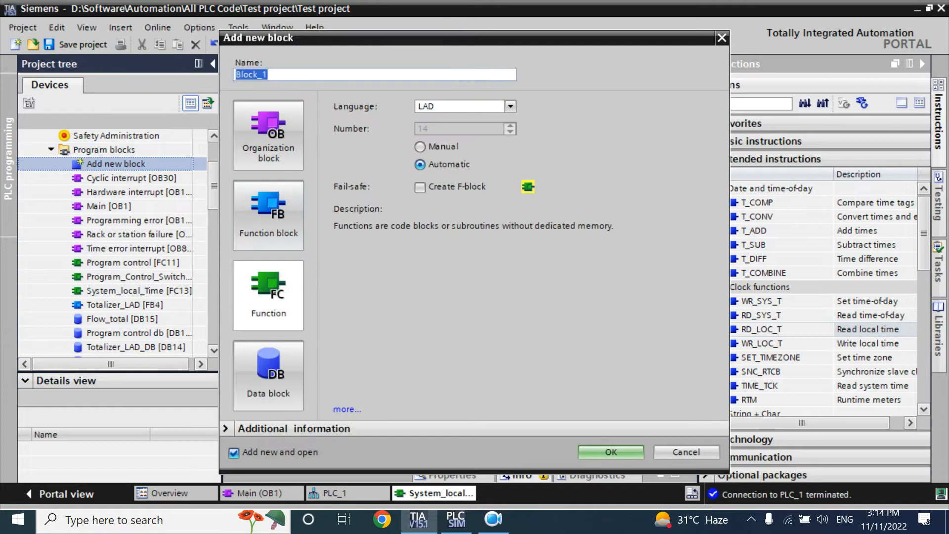
# Create a global data block named 'System_local_Time Db' (DB19).
pyautogui.click(268, 375)
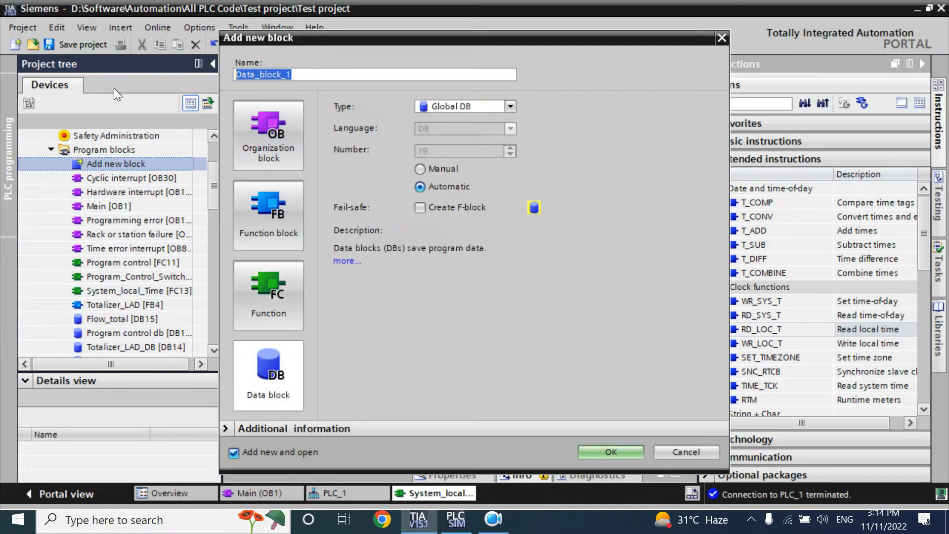
pyautogui.write('System')
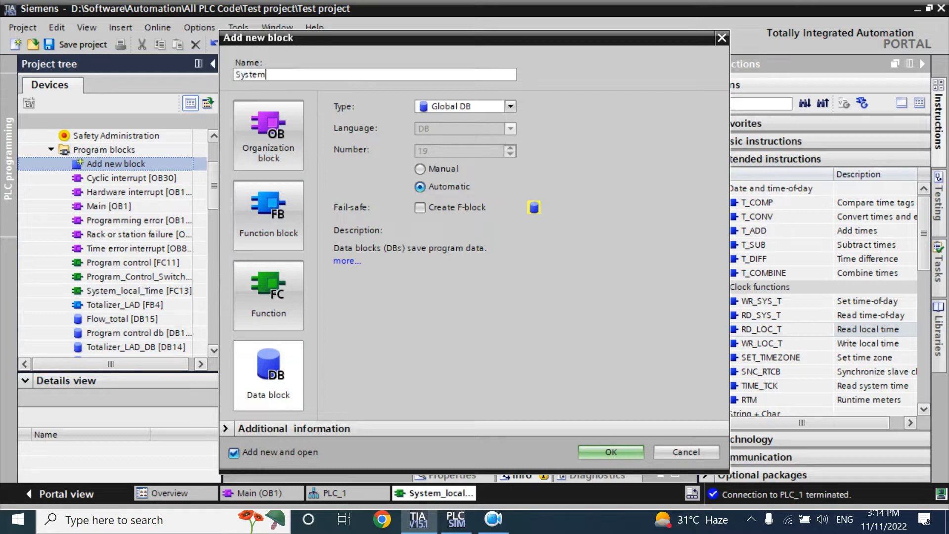
pyautogui.write('_local')
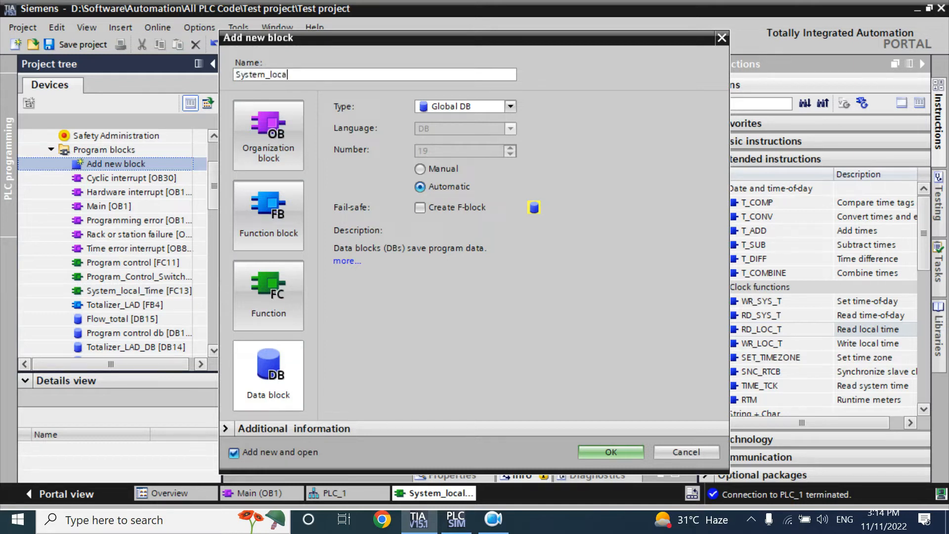
pyautogui.write('l_T')
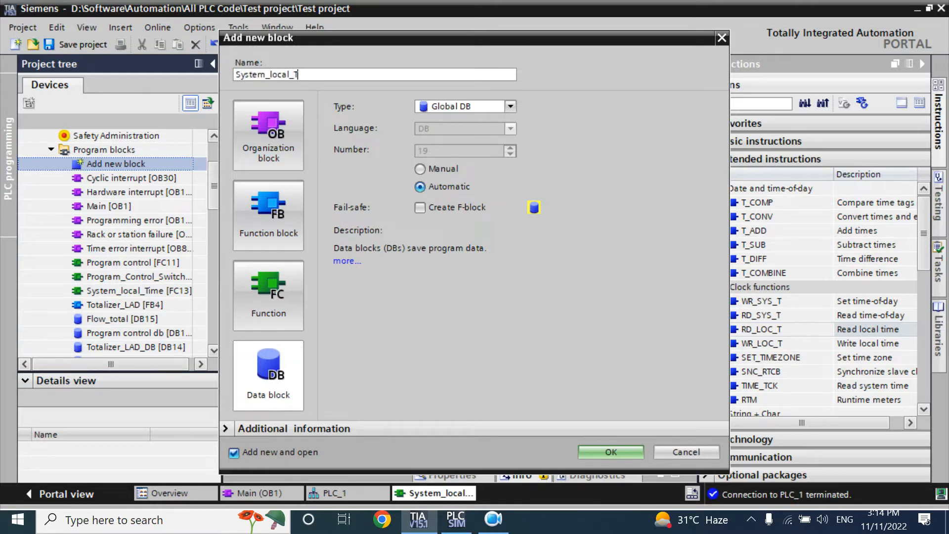
pyautogui.write('ime')
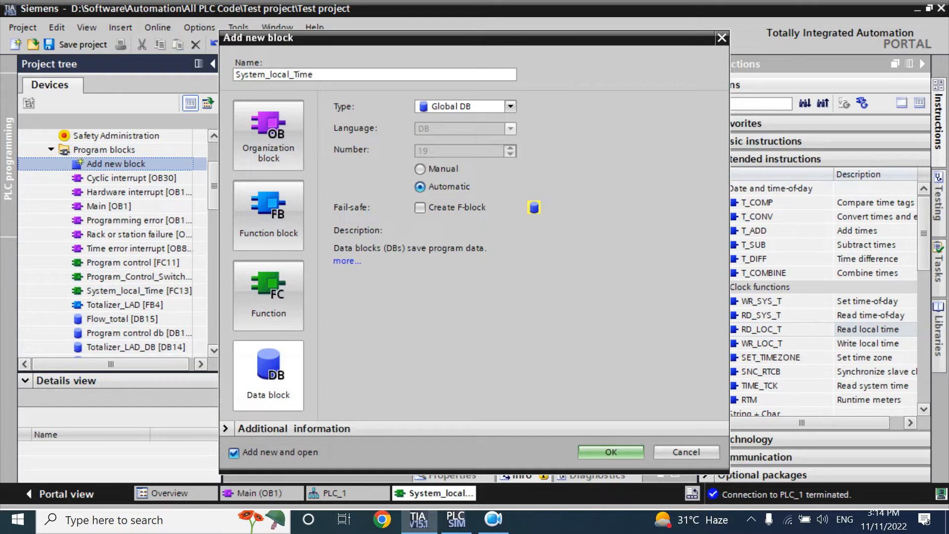
pyautogui.write('Db')
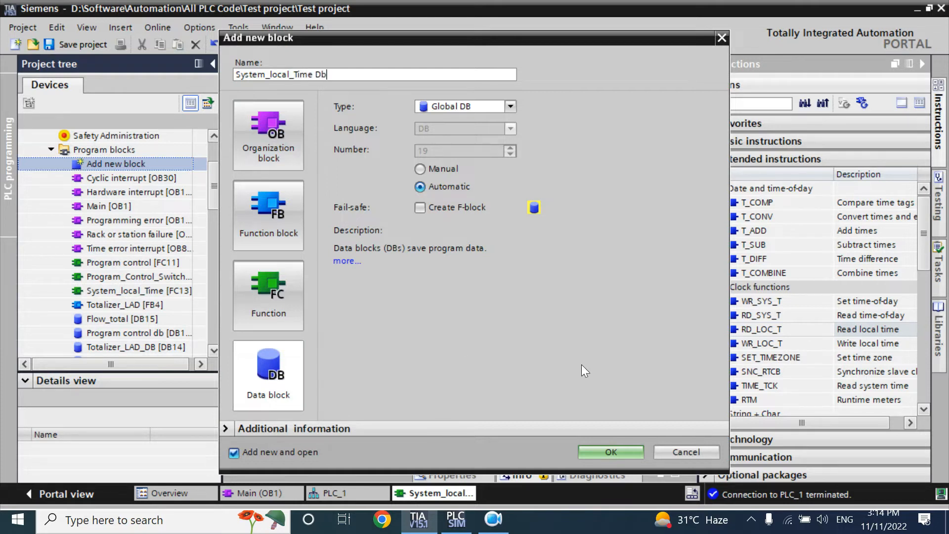
pyautogui.click(609, 452)
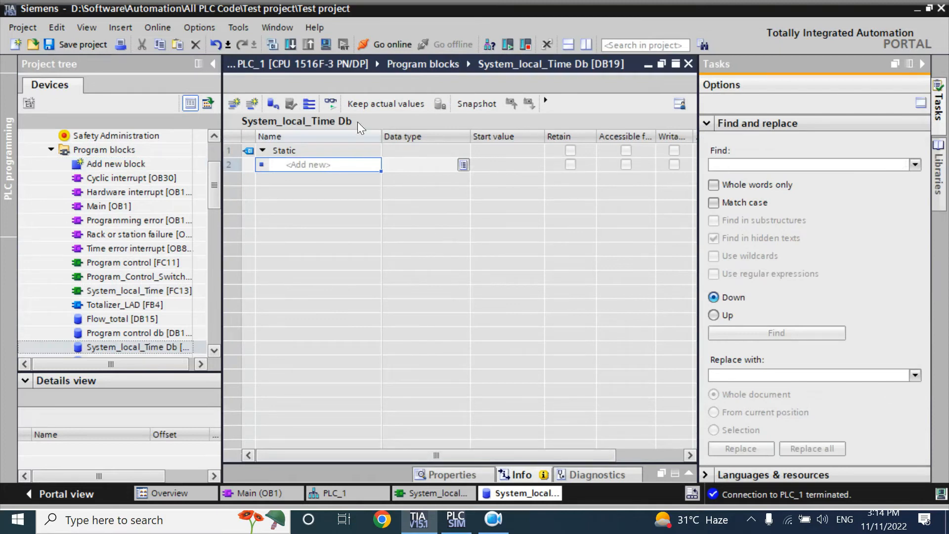
# Add the tags System_RET as Int and Local_REt to the data block.
pyautogui.click(318, 164)
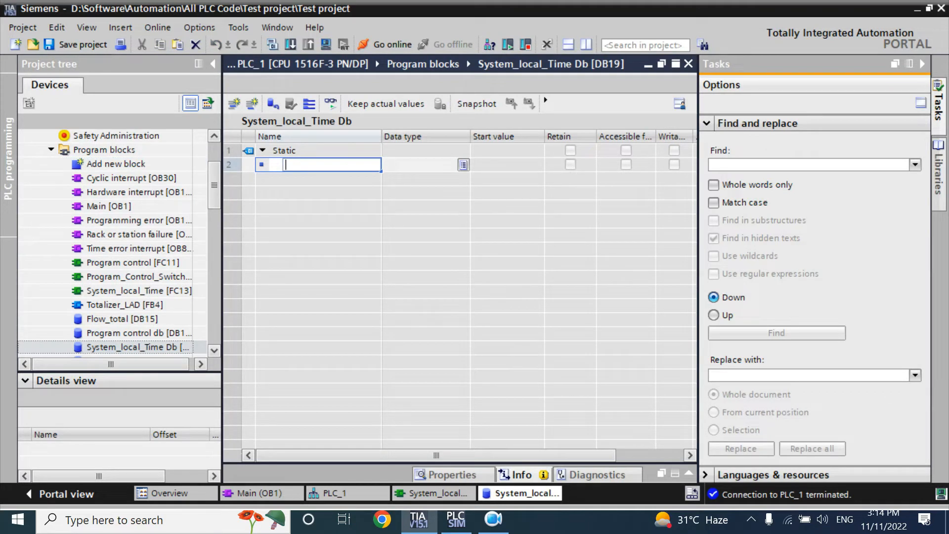
pyautogui.write('Syst')
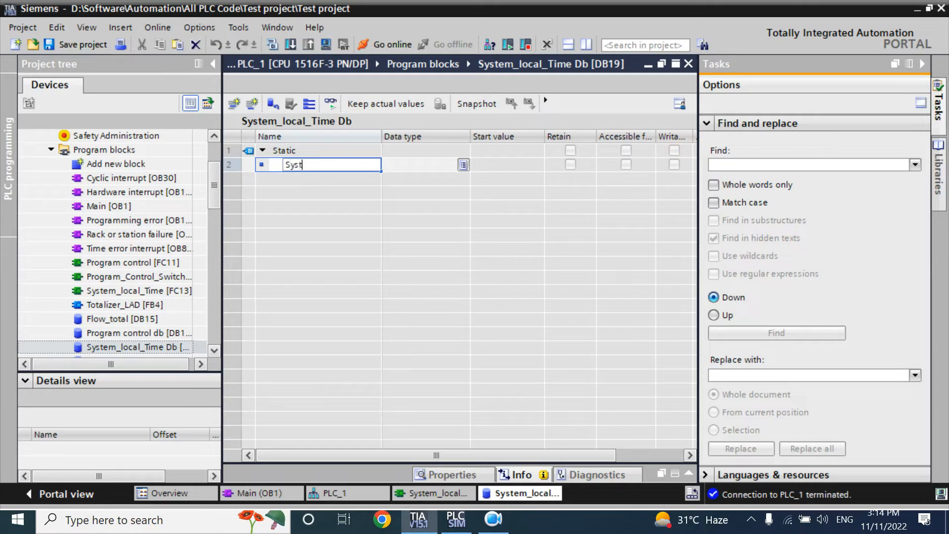
pyautogui.write('em_')
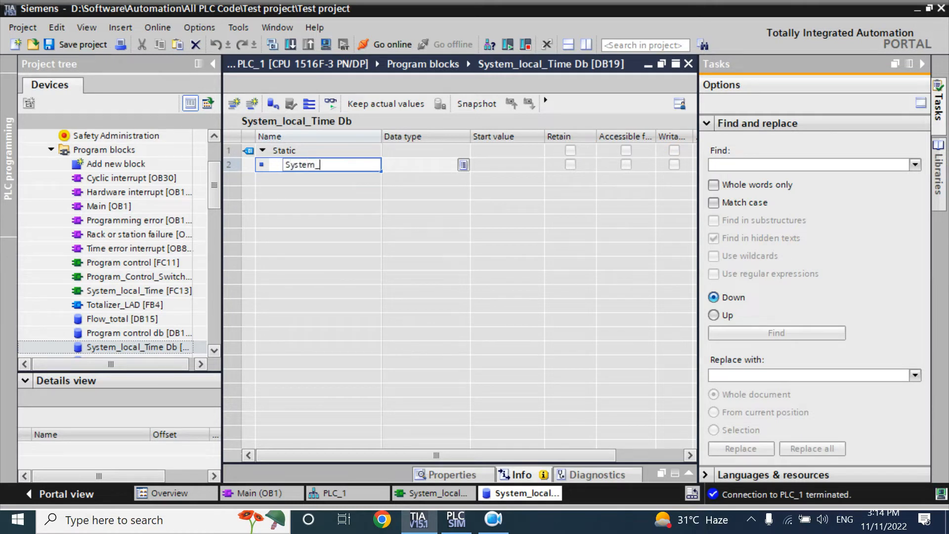
pyautogui.write('RET')
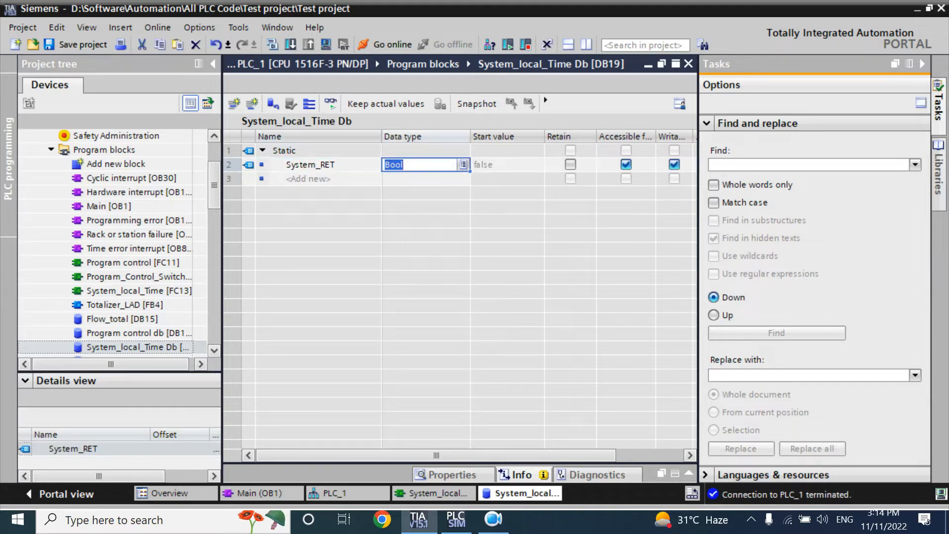
pyautogui.write('Int')
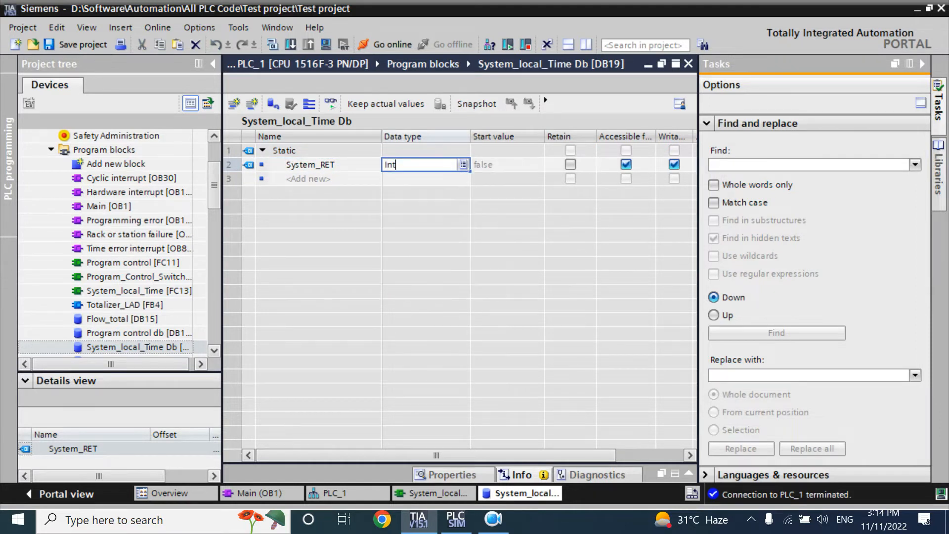
pyautogui.press('Return')
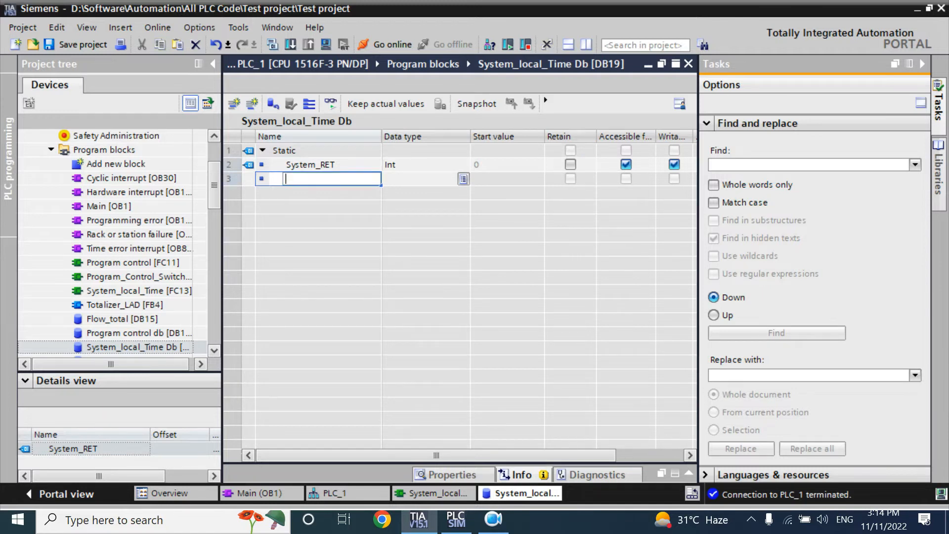
pyautogui.write('Lo')
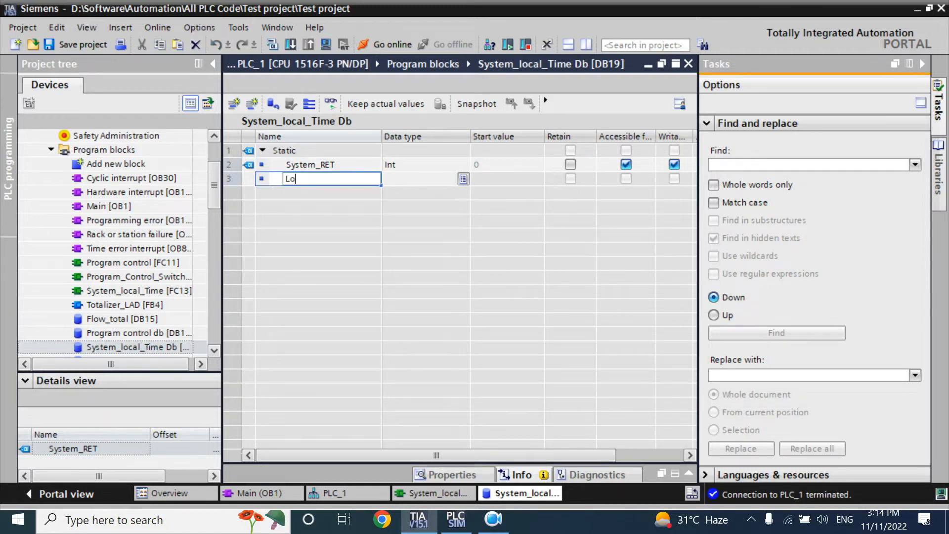
pyautogui.write('cal_')
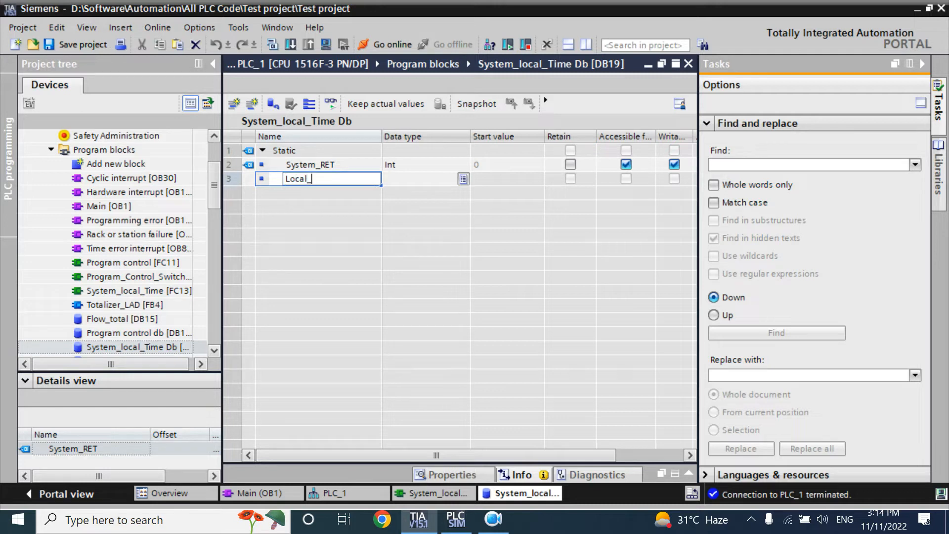
pyautogui.write('REt')
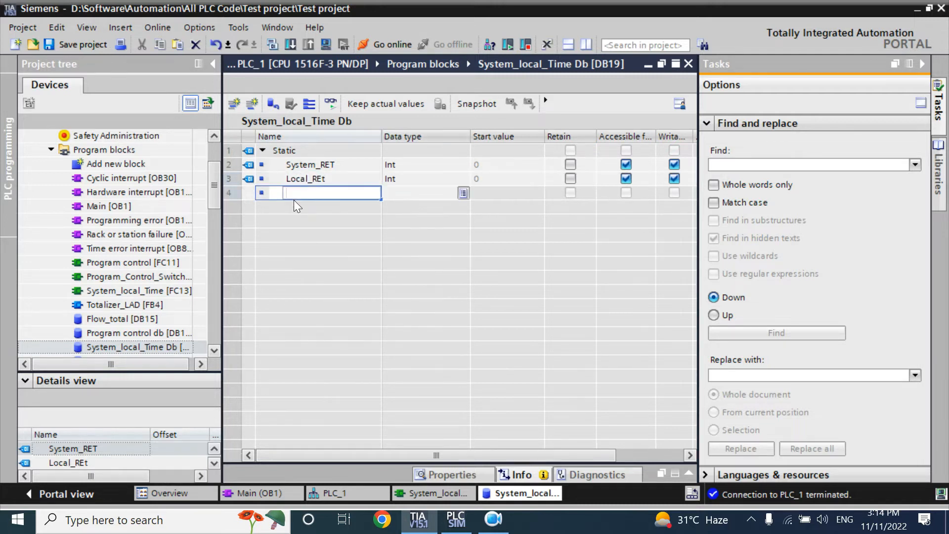
# Add System_DT as Date_And_Time and begin the Local_DT tag in the next row.
pyautogui.write('Syste')
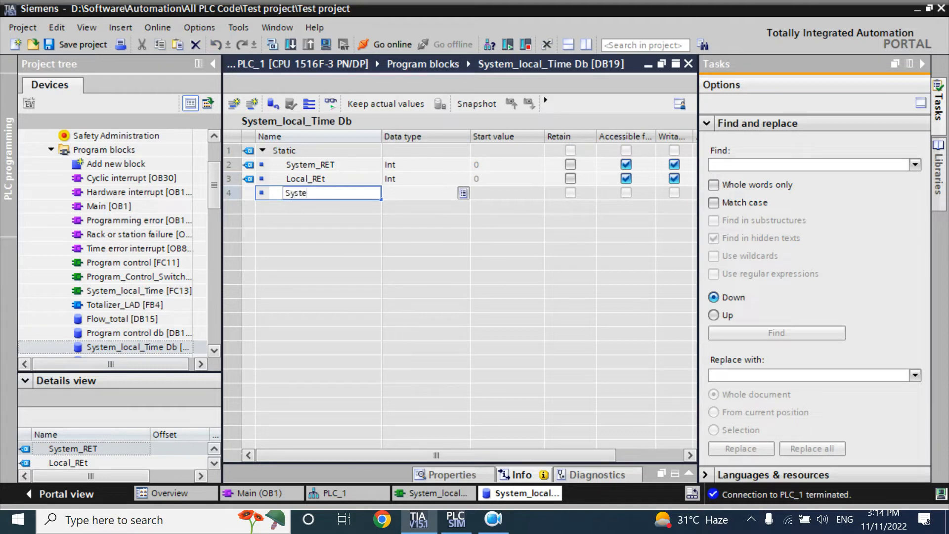
pyautogui.write('m_')
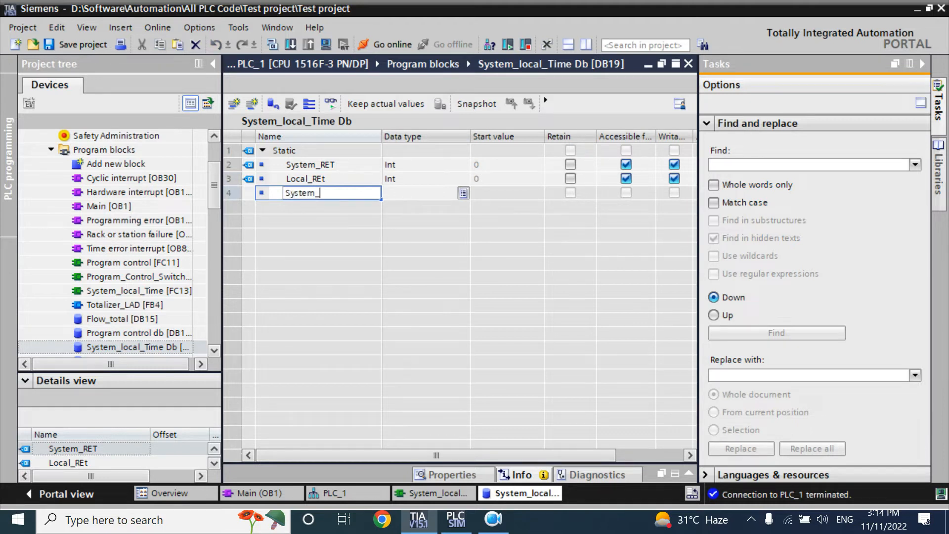
pyautogui.write('DT')
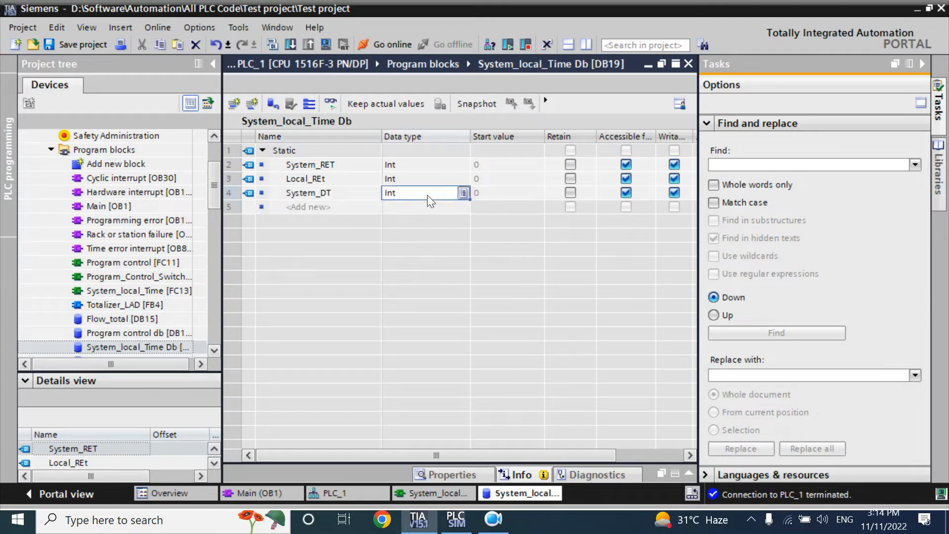
pyautogui.write('dat')
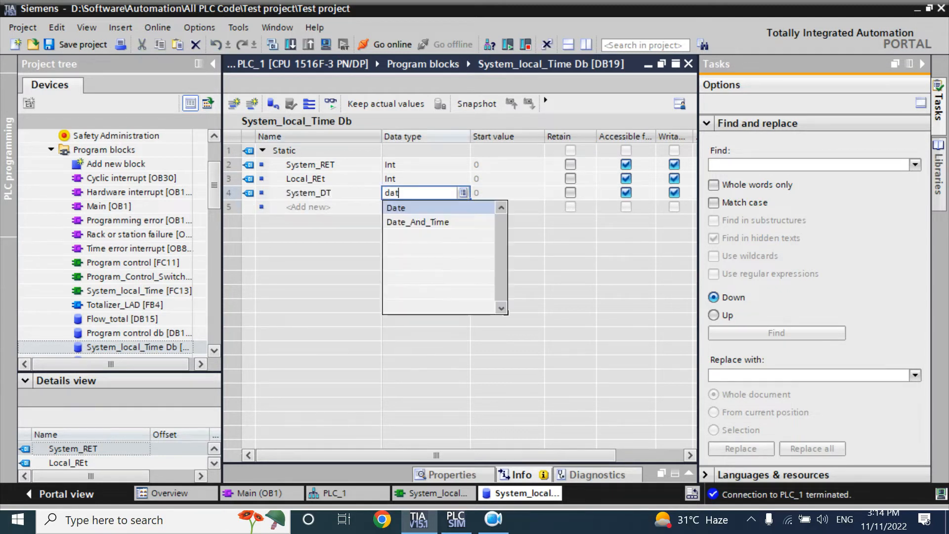
pyautogui.click(417, 222)
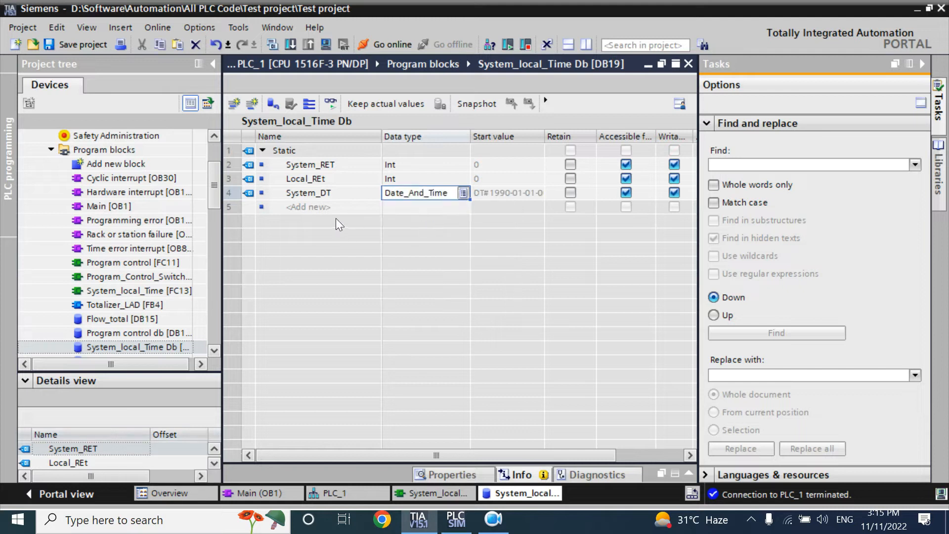
pyautogui.click(317, 206)
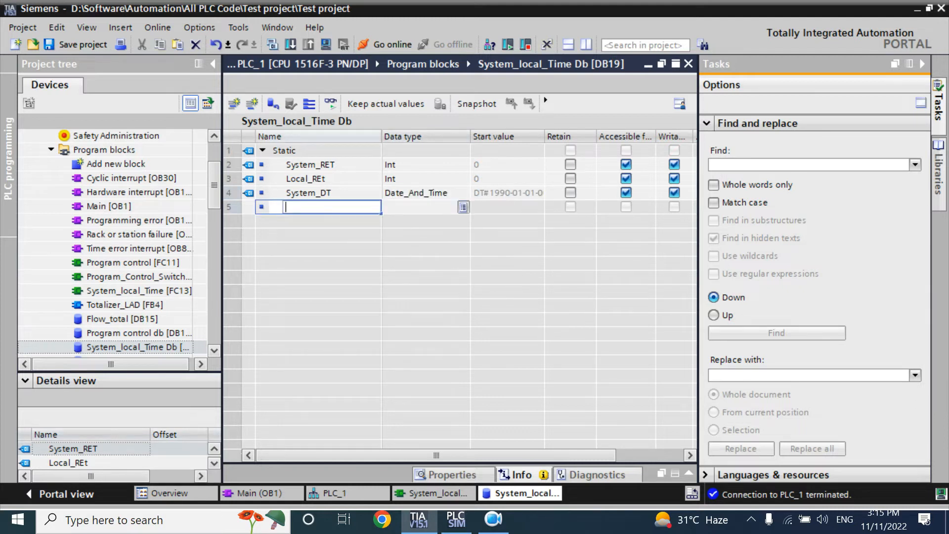
pyautogui.write('Lo')
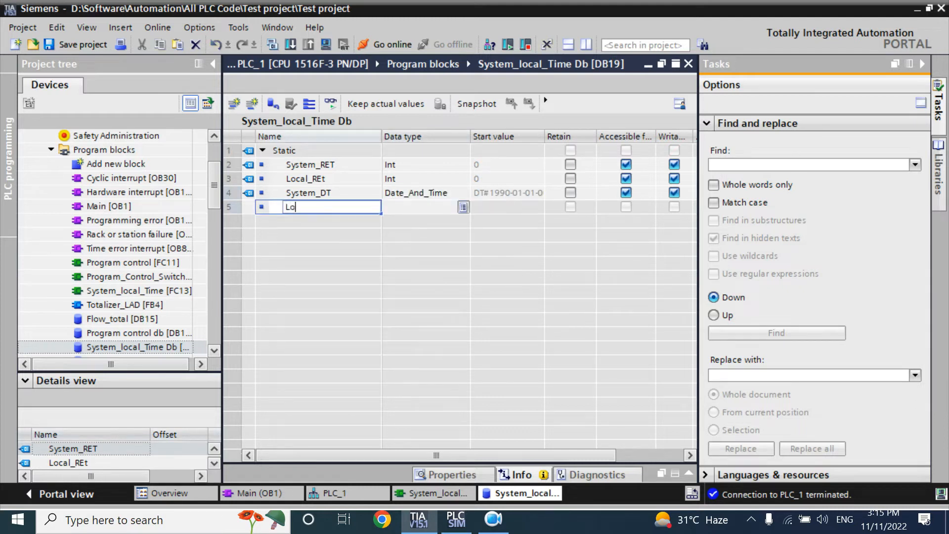
pyautogui.write('cal_DT')
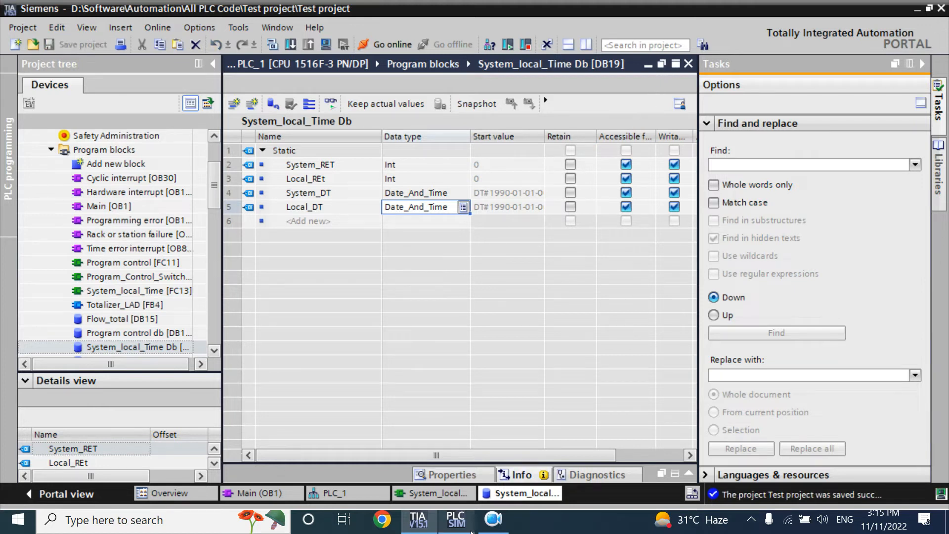
# In FC13, assign RD_LOC_T's return value to a System_local_Time Db tag.
pyautogui.click(431, 493)
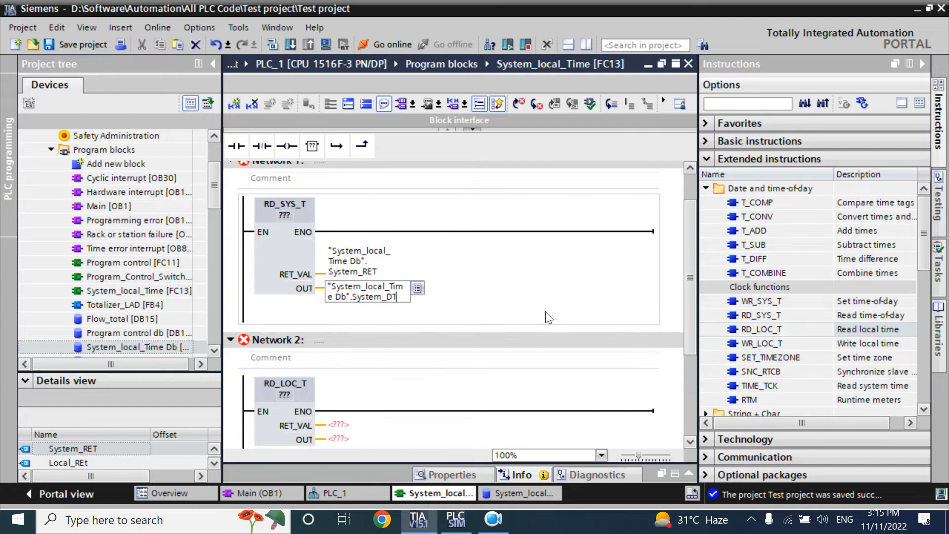
pyautogui.scroll(-3)
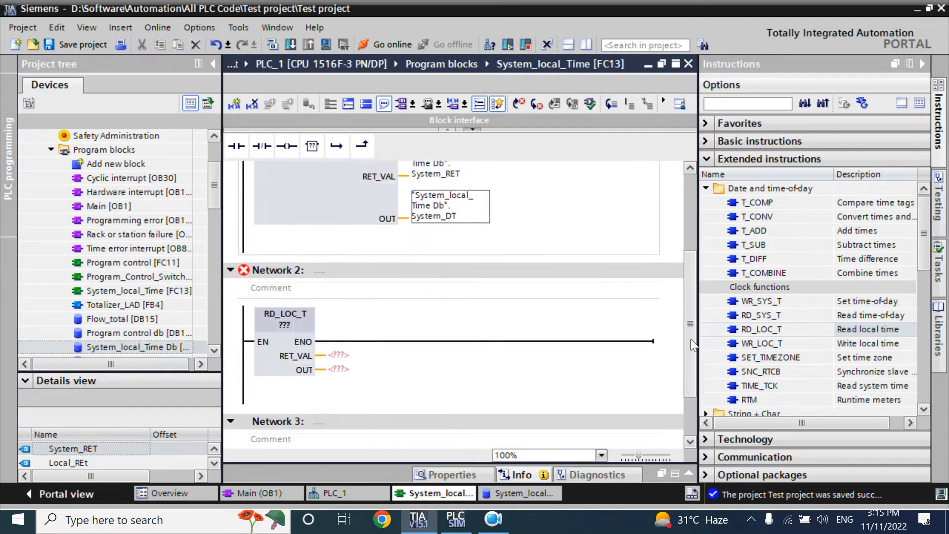
pyautogui.click(338, 355)
pyautogui.write('sy')
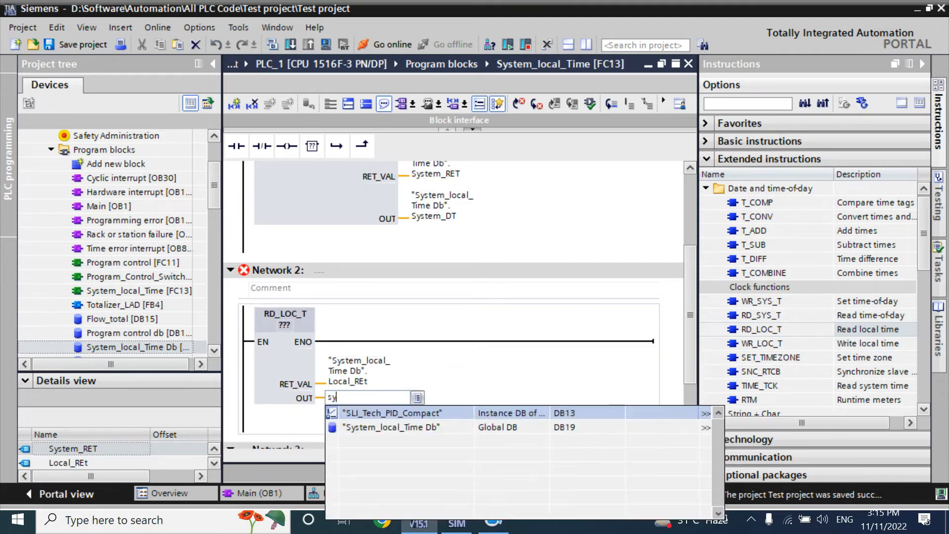
pyautogui.click(396, 426)
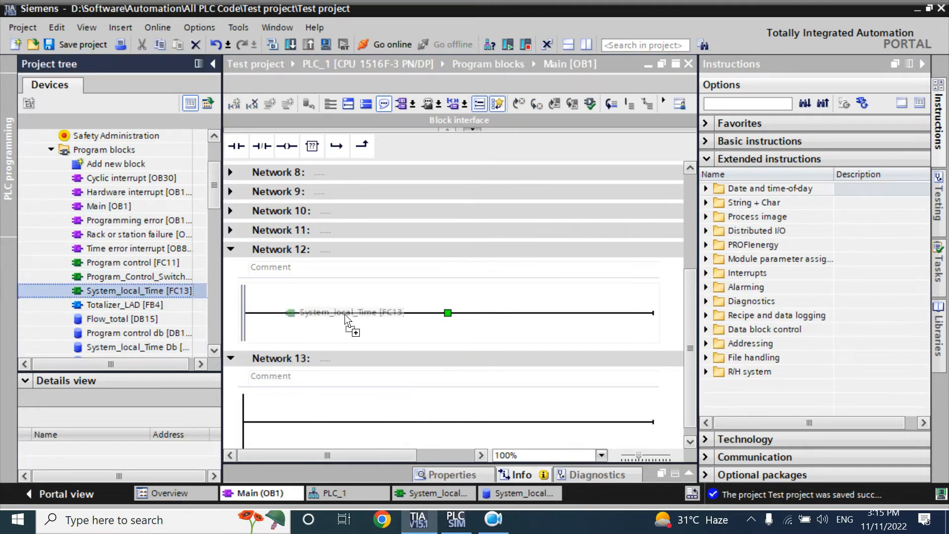
# Call FC13 in Network 12 of OB1 and load the program into PLC_1.
pyautogui.click(326, 312)
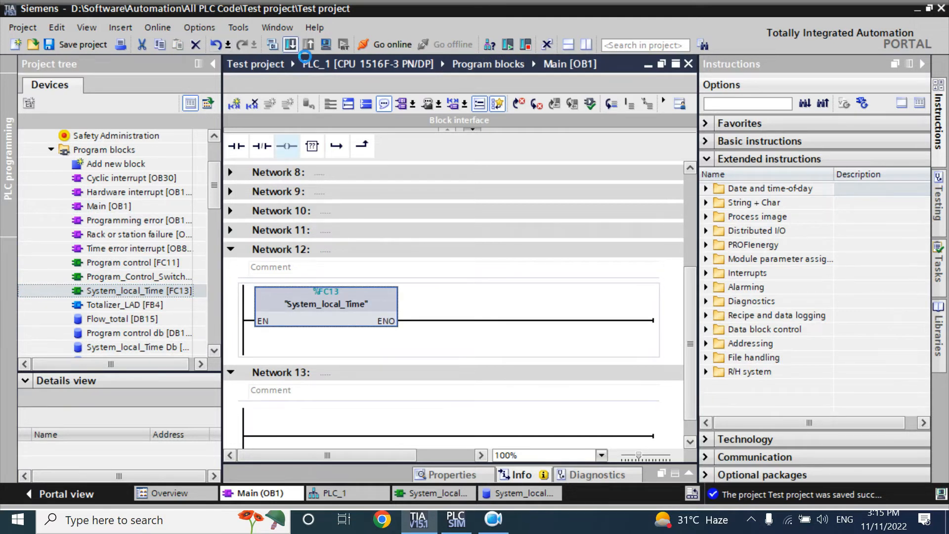
pyautogui.click(290, 44)
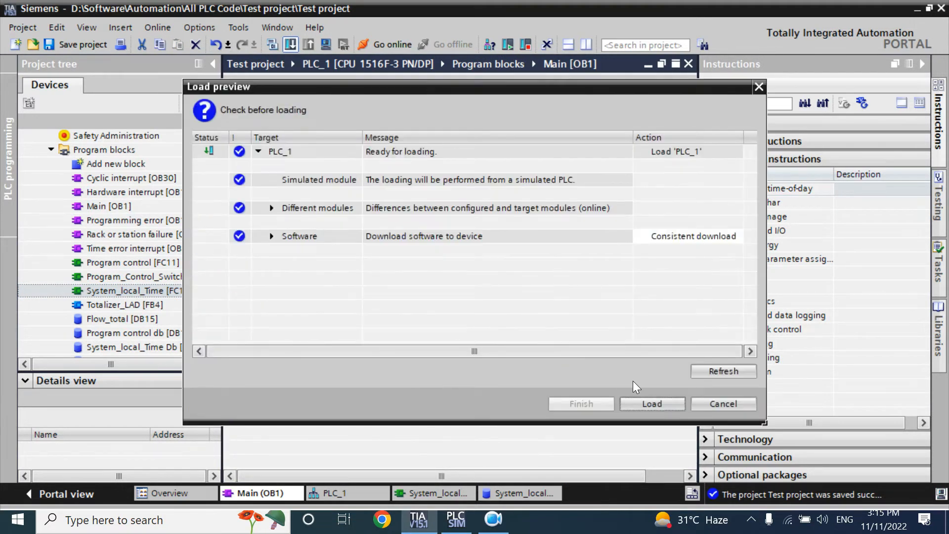
pyautogui.click(652, 403)
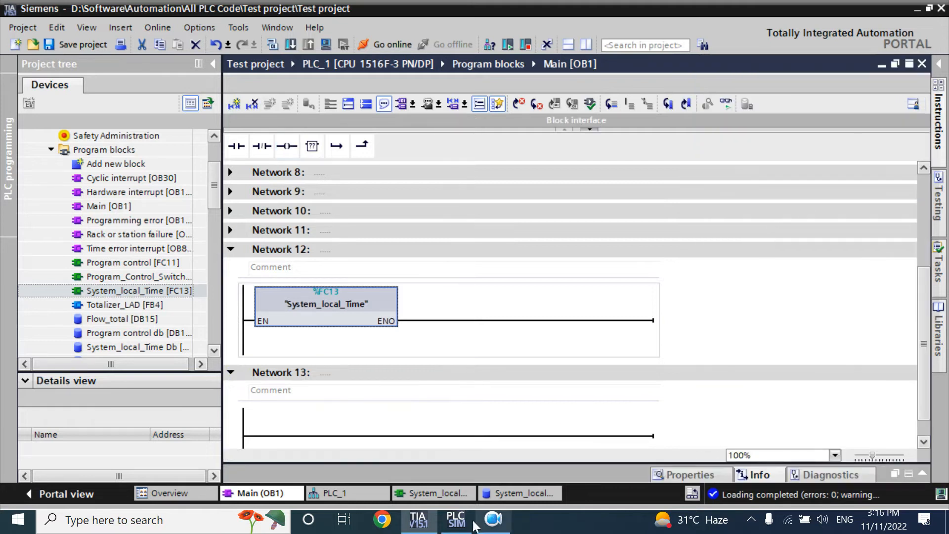
# Open System_local_Time and go online with PLC_1 to monitor its outputs.
pyautogui.doubleClick(135, 291)
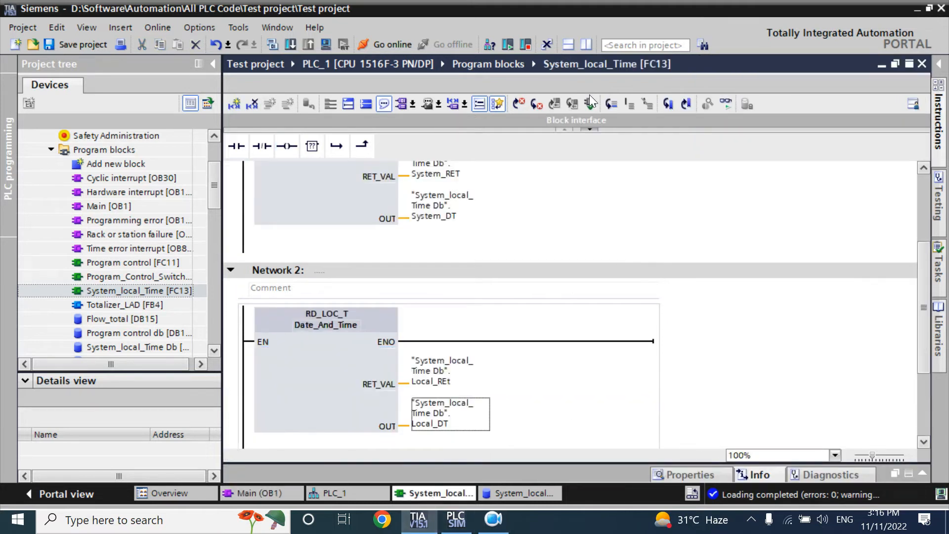
pyautogui.click(390, 44)
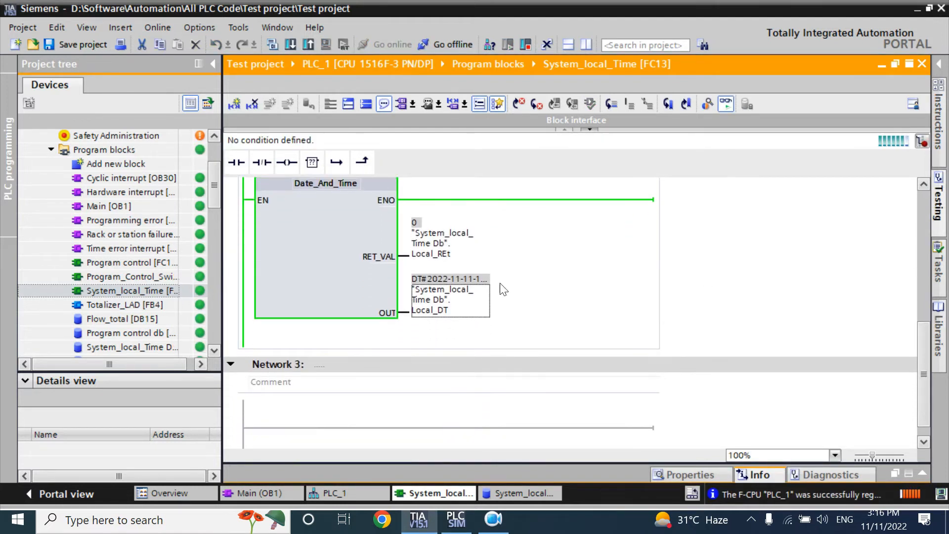
pyautogui.click(447, 279)
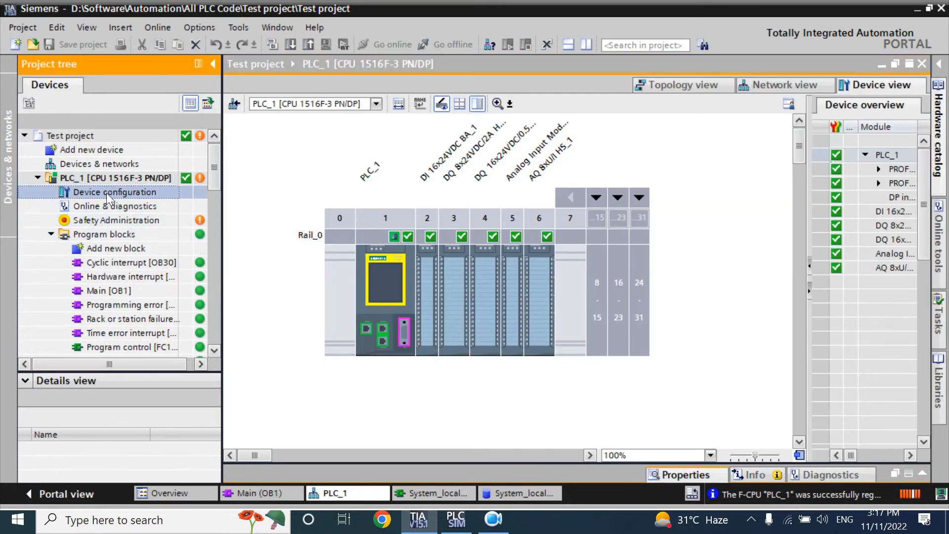
# Select the PLC_1 CPU in Device view and go offline.
pyautogui.click(385, 284)
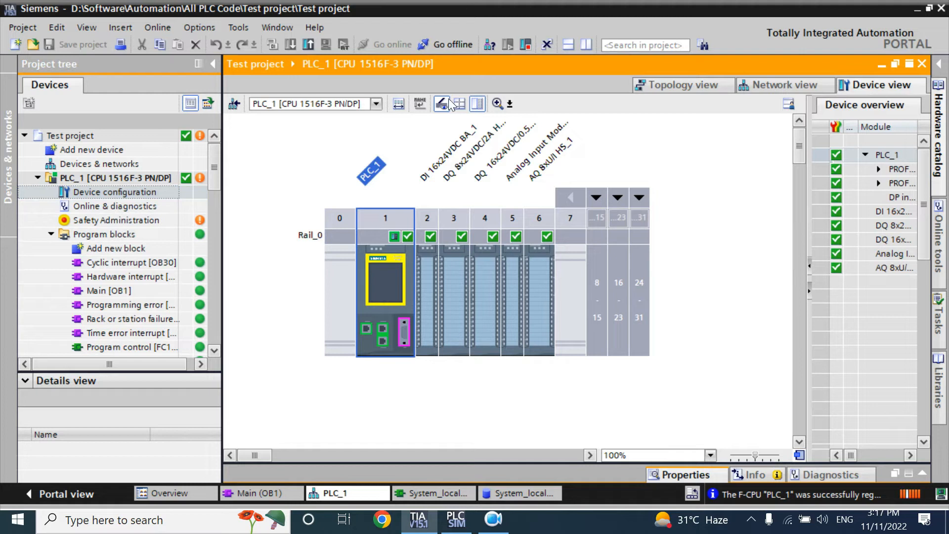
pyautogui.click(450, 44)
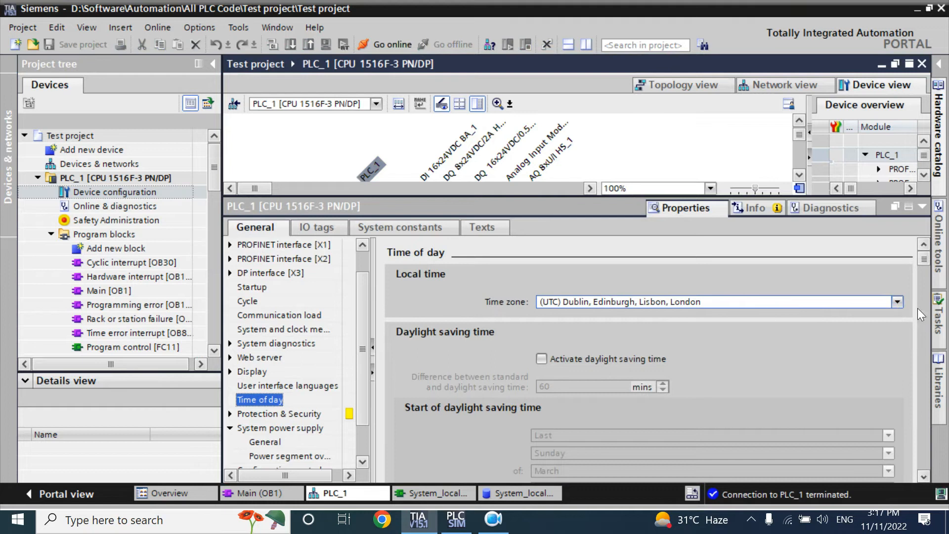
# Set PLC_1's time zone to (UTC +06:00) Daka and download the configuration.
pyautogui.click(896, 301)
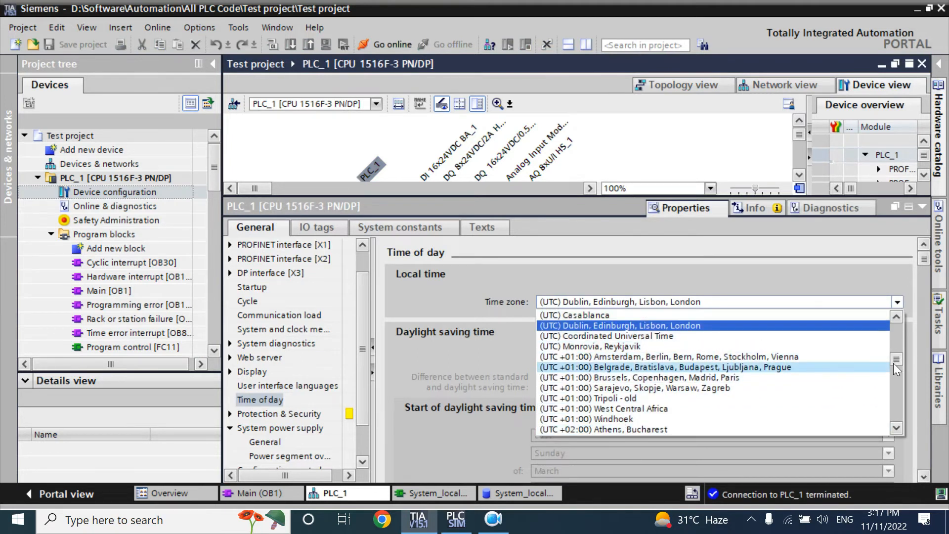
pyautogui.scroll(-3)
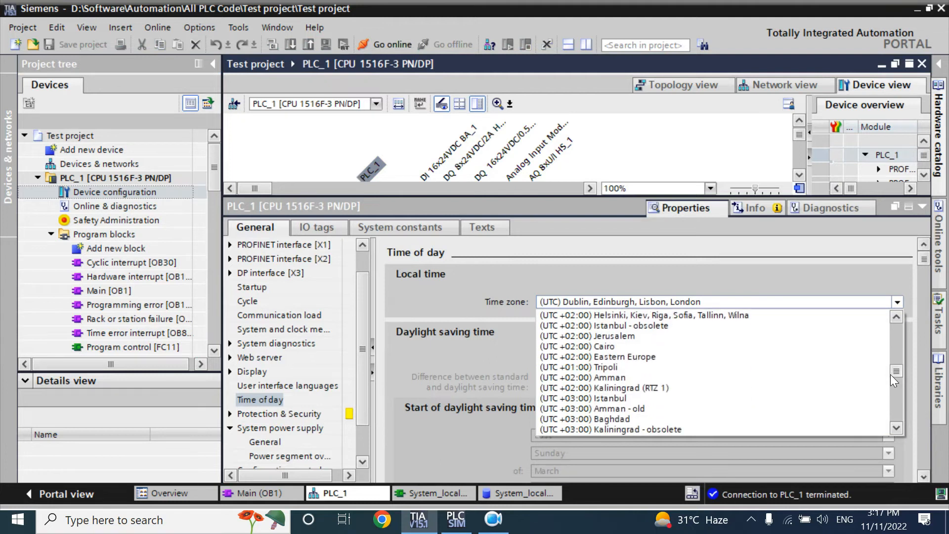
pyautogui.moveTo(897, 374)
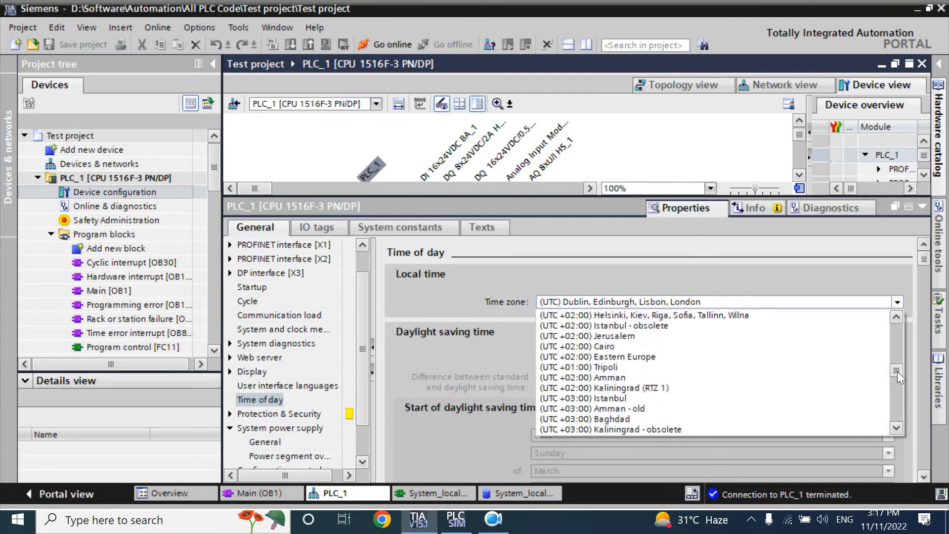
pyautogui.scroll(-3)
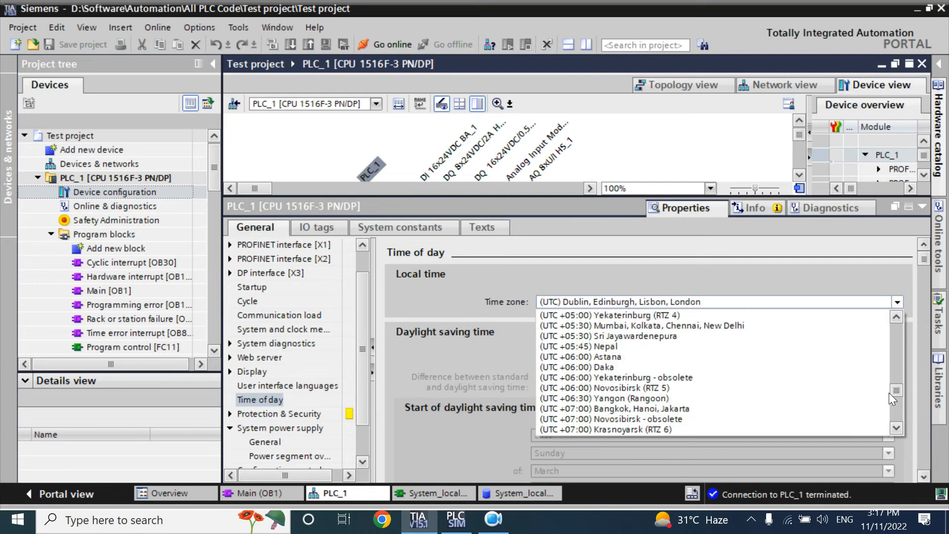
pyautogui.moveTo(602, 368)
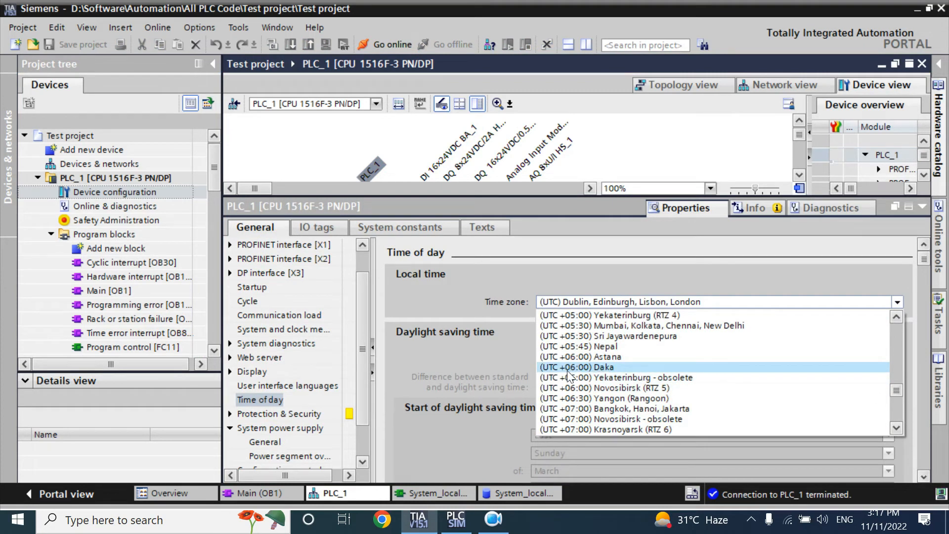
pyautogui.click(576, 366)
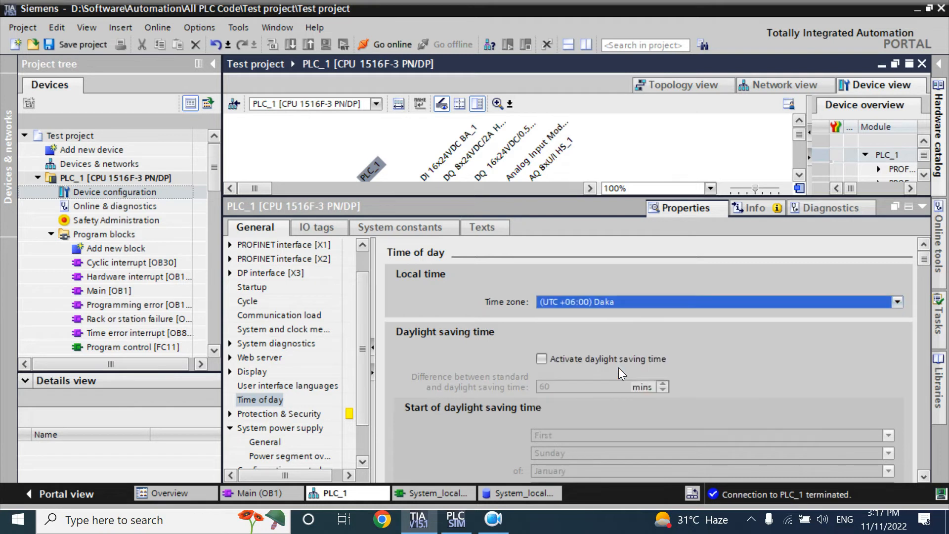
pyautogui.moveTo(938, 387)
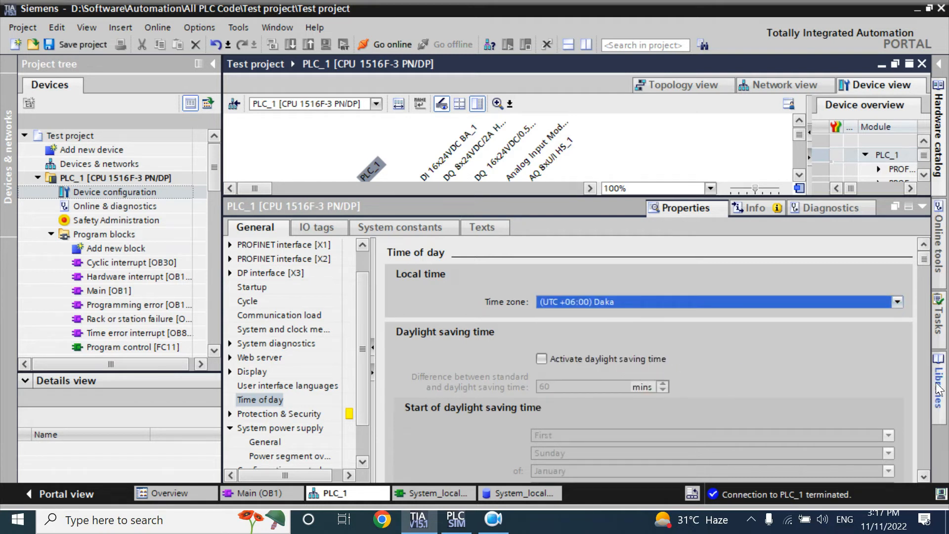
pyautogui.moveTo(916, 433)
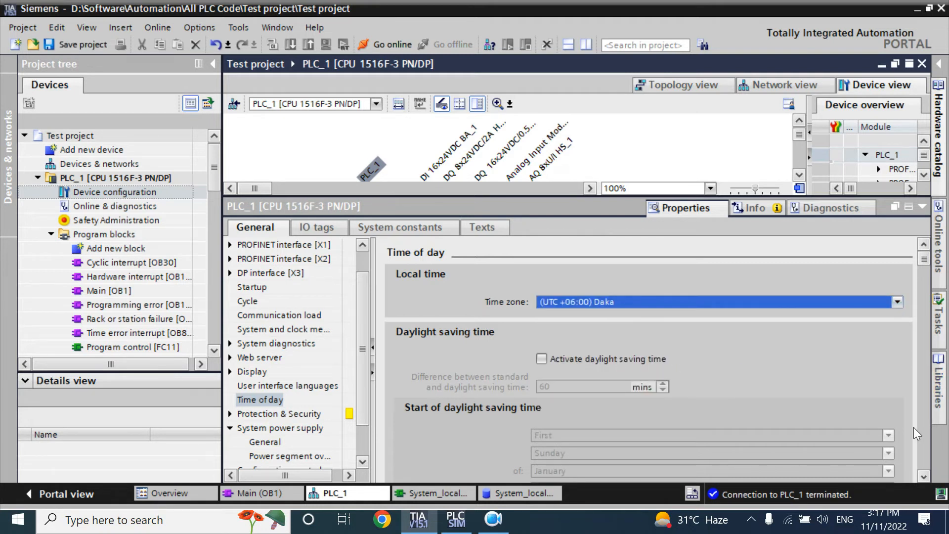
pyautogui.moveTo(633, 310)
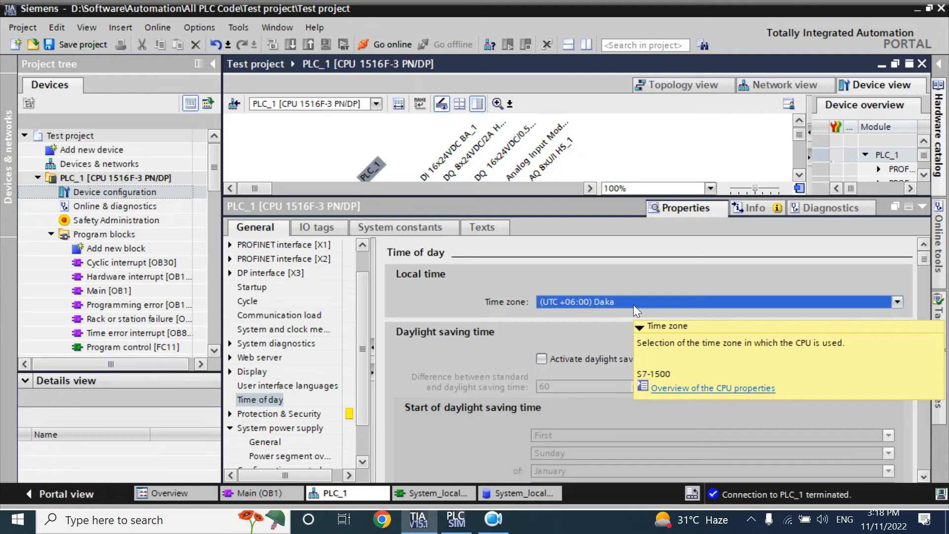
pyautogui.moveTo(512, 325)
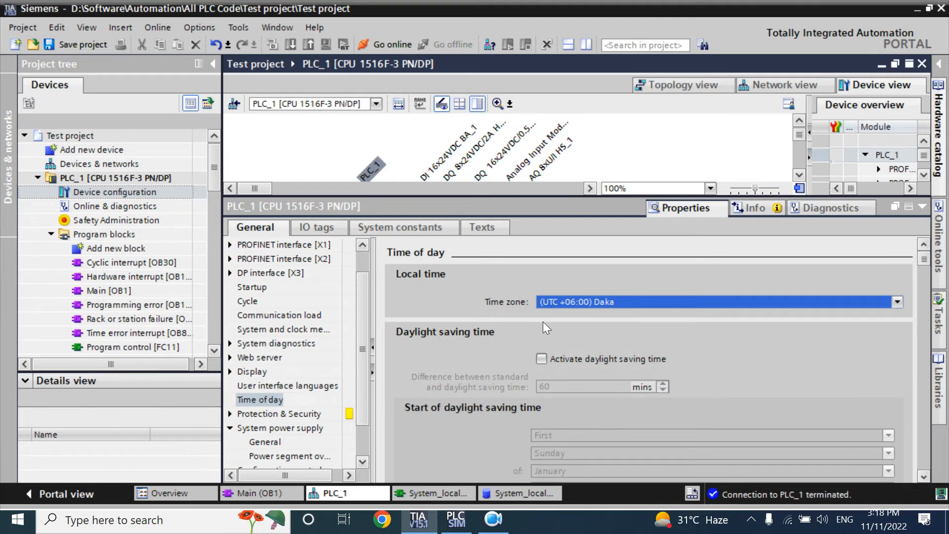
pyautogui.click(290, 44)
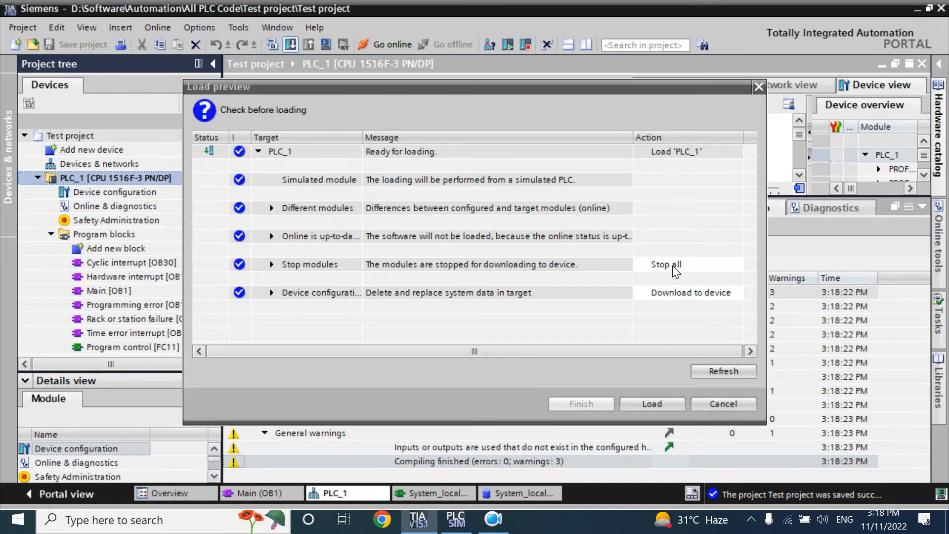
pyautogui.moveTo(581, 236)
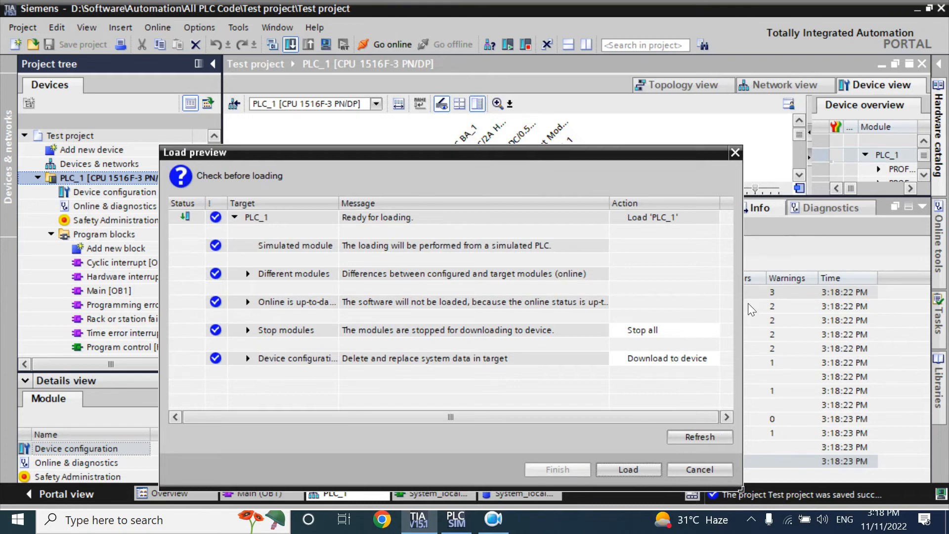
# Download the Daka time zone configuration to PLC_1 and start the modules.
pyautogui.click(627, 470)
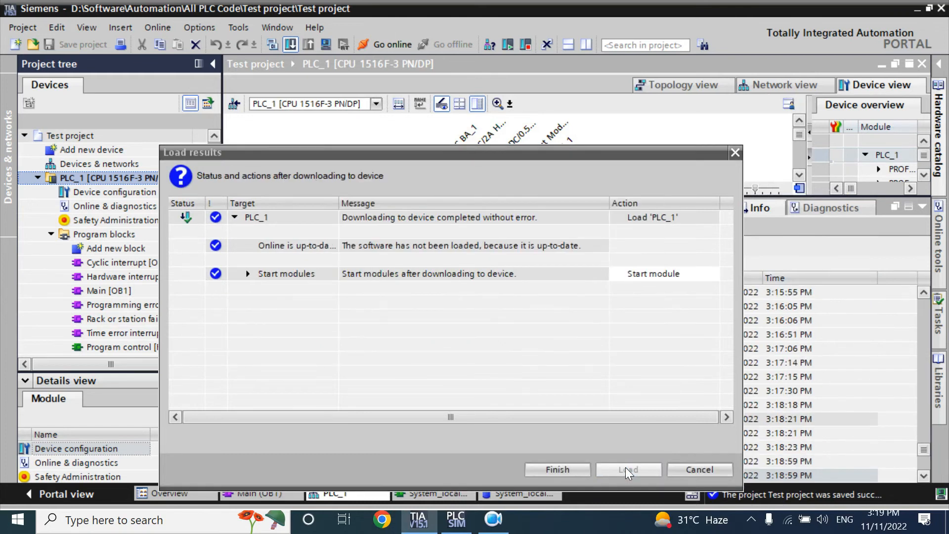
pyautogui.click(555, 469)
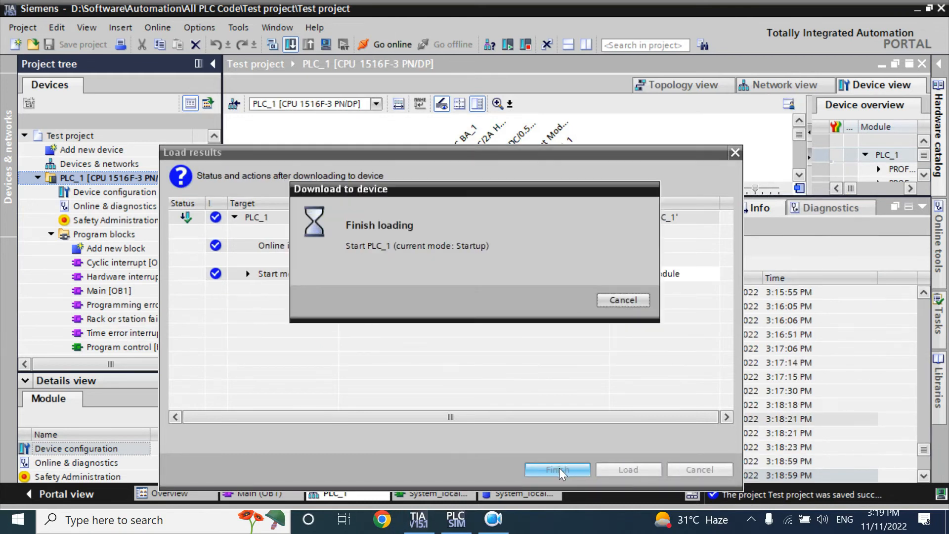
pyautogui.click(555, 469)
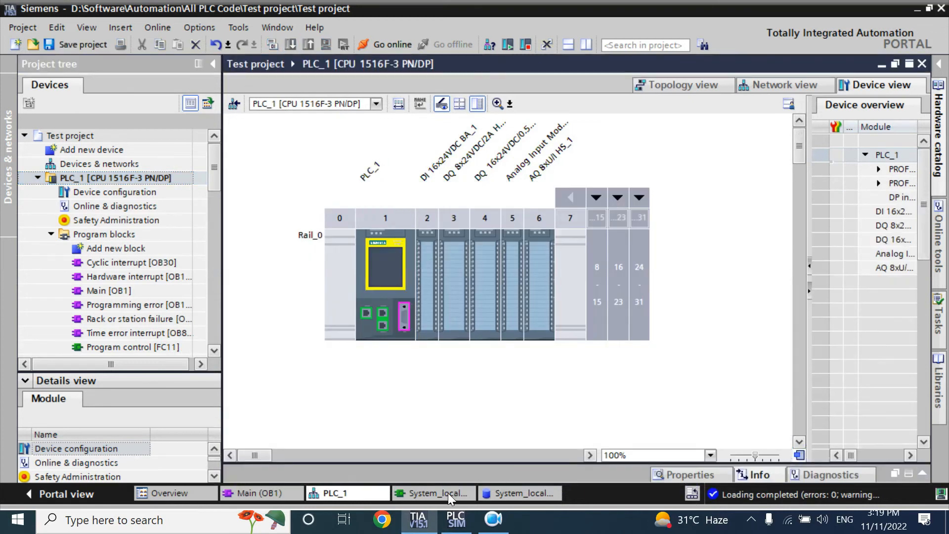
# Monitor the System_local_Time Db data block, where Local_DT runs six hours ahead of System_DT.
pyautogui.click(433, 493)
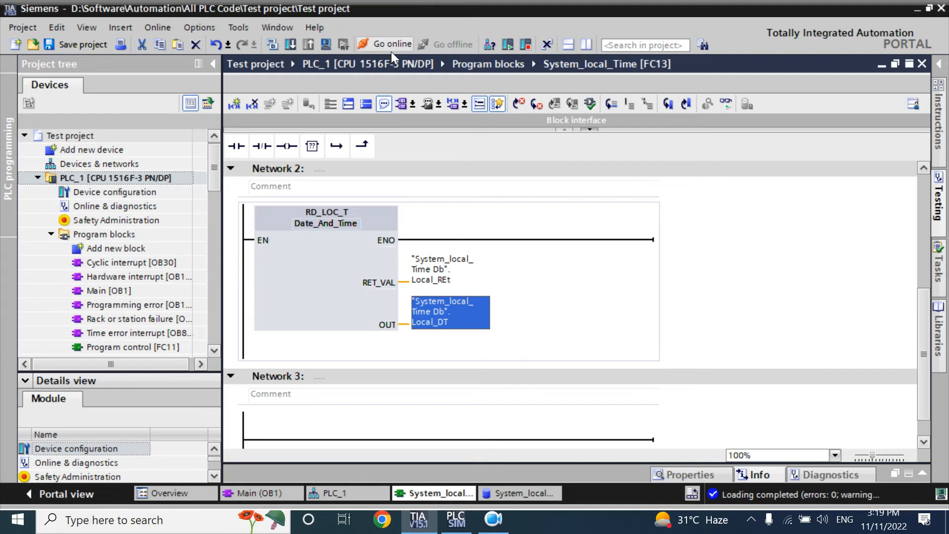
pyautogui.click(390, 43)
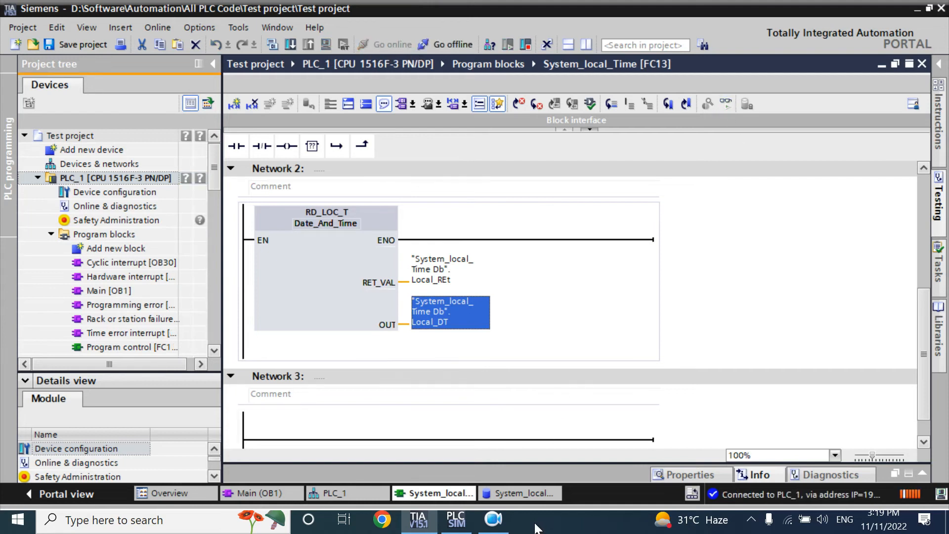
pyautogui.click(519, 493)
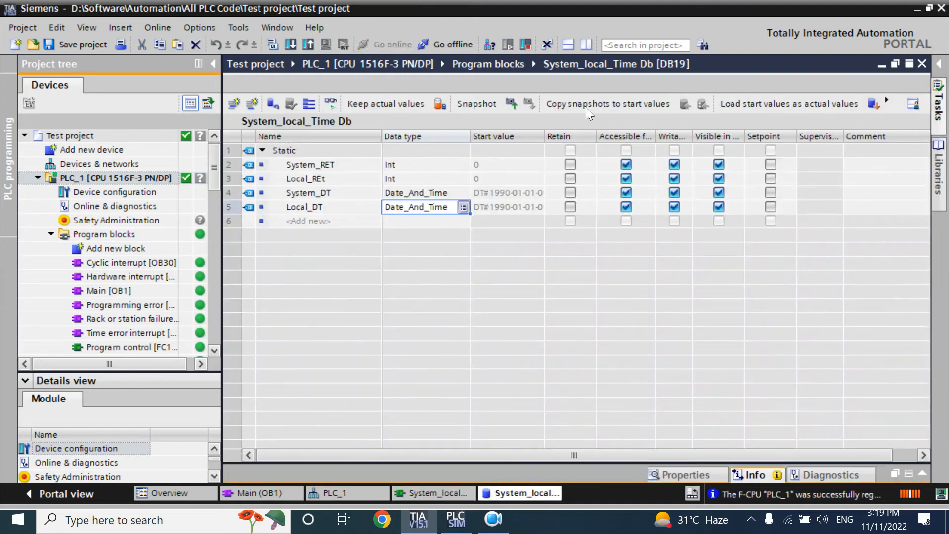
pyautogui.click(330, 103)
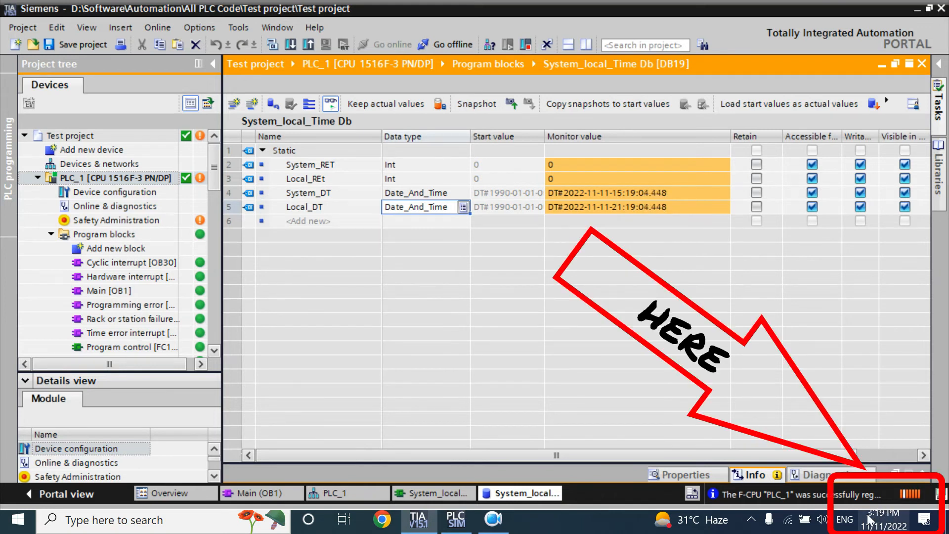
pyautogui.moveTo(884, 519)
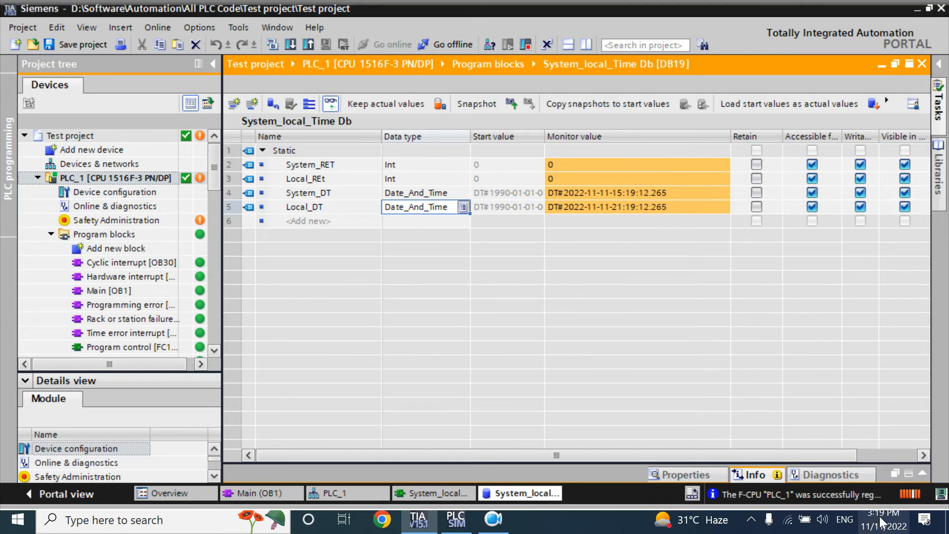
pyautogui.moveTo(617, 218)
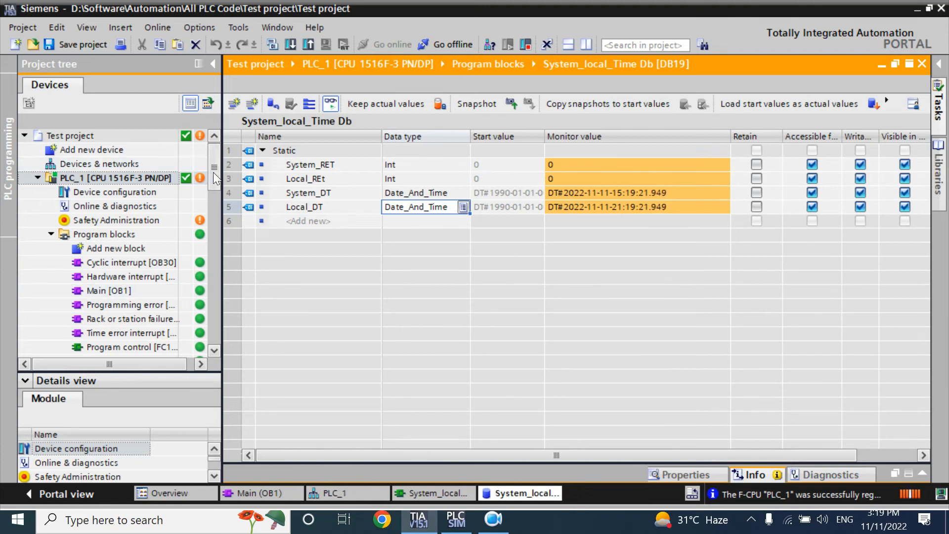
pyautogui.scroll(-3)
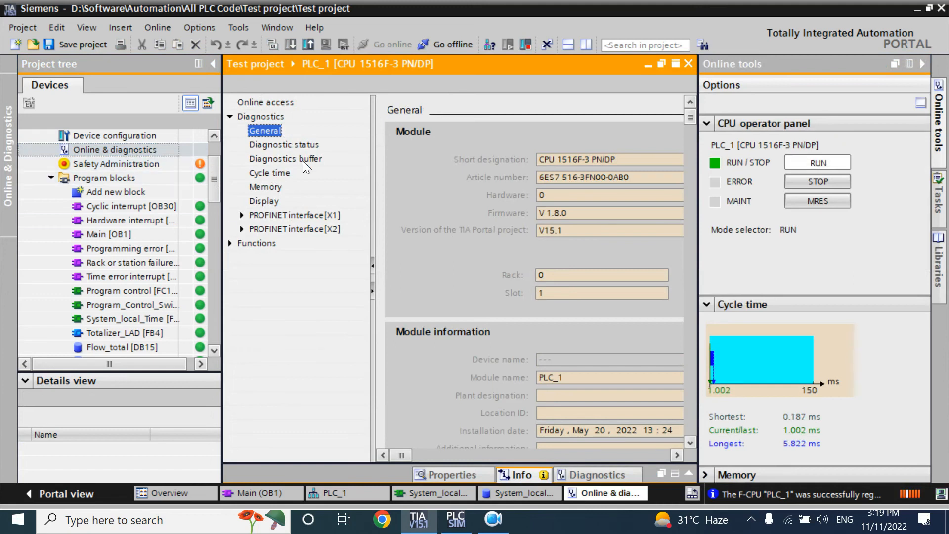
pyautogui.moveTo(584, 271)
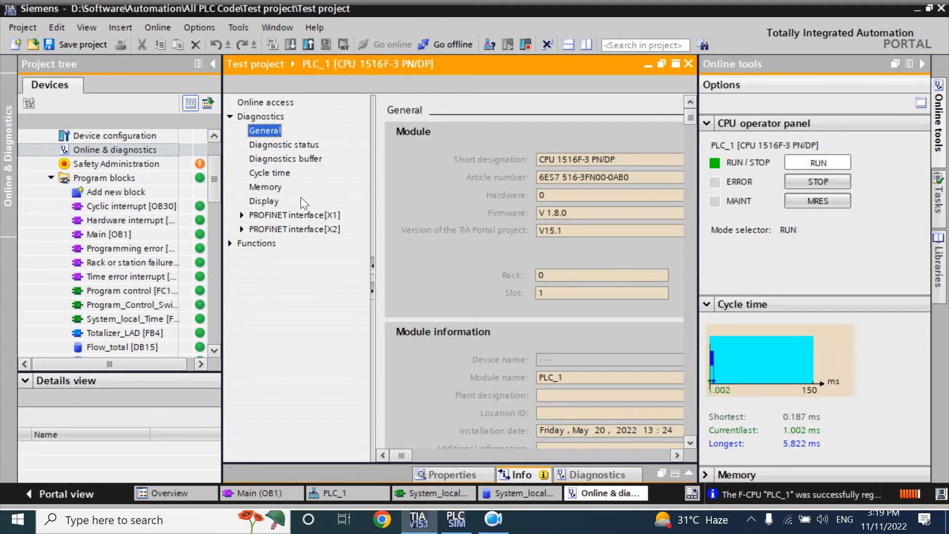
# Set PLC_1's module time from the PG/PC clock to 03:20 PM, November 11, 2022.
pyautogui.click(229, 242)
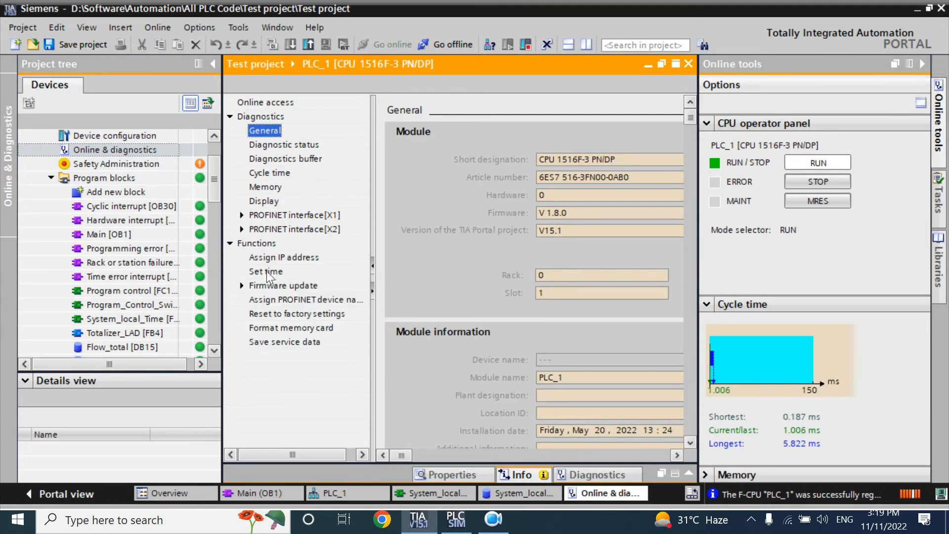
pyautogui.click(265, 271)
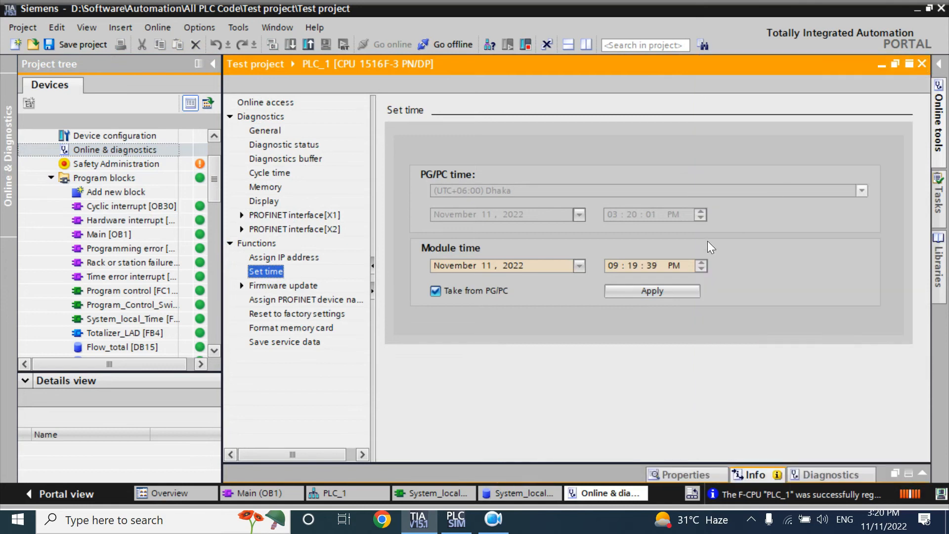
pyautogui.click(651, 291)
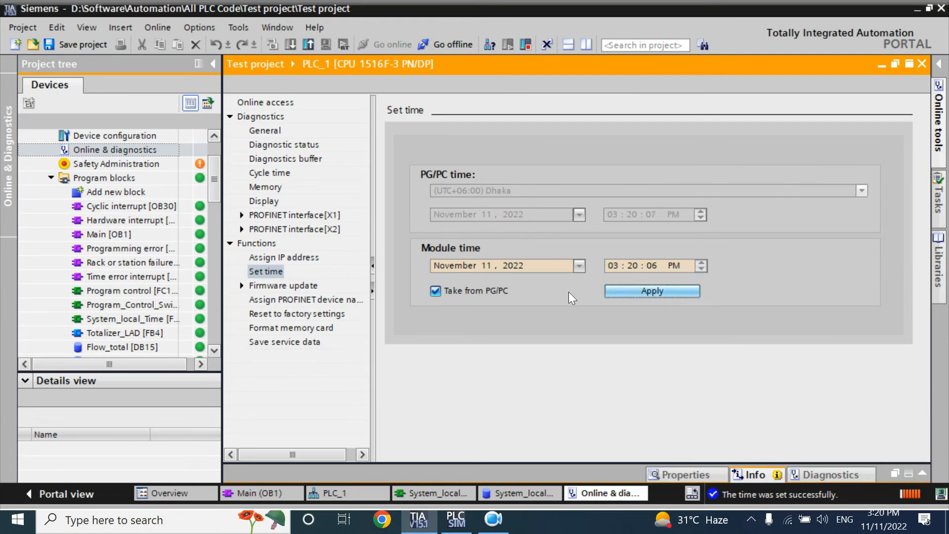
pyautogui.moveTo(507, 296)
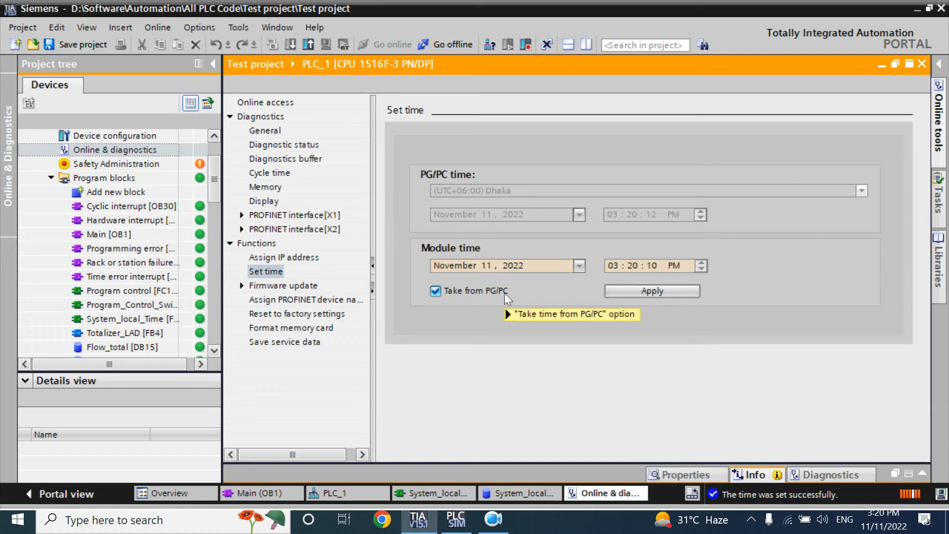
pyautogui.moveTo(506, 297)
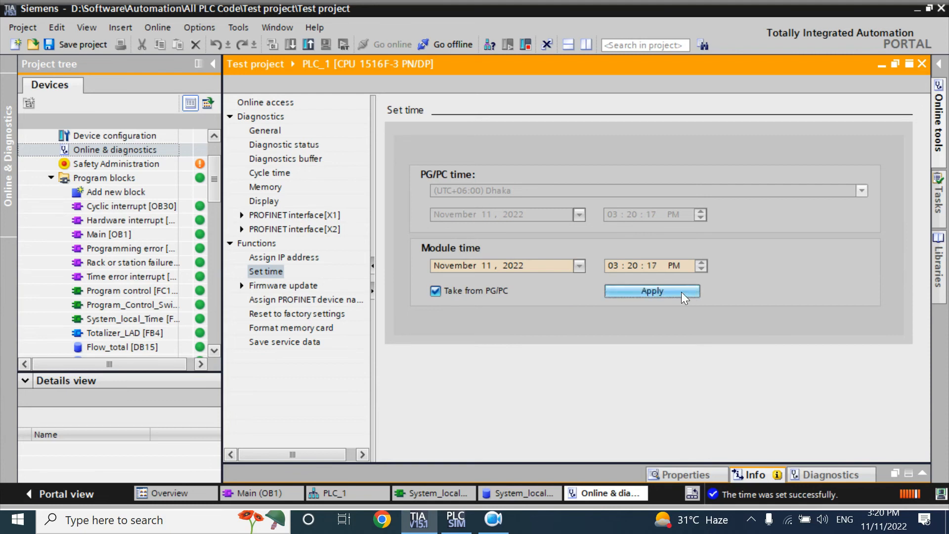
pyautogui.click(435, 291)
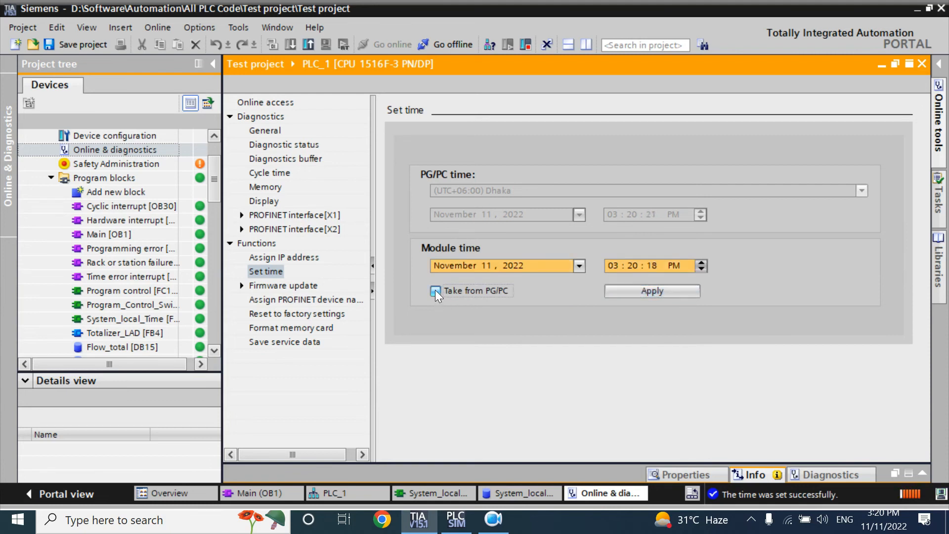
pyautogui.click(435, 290)
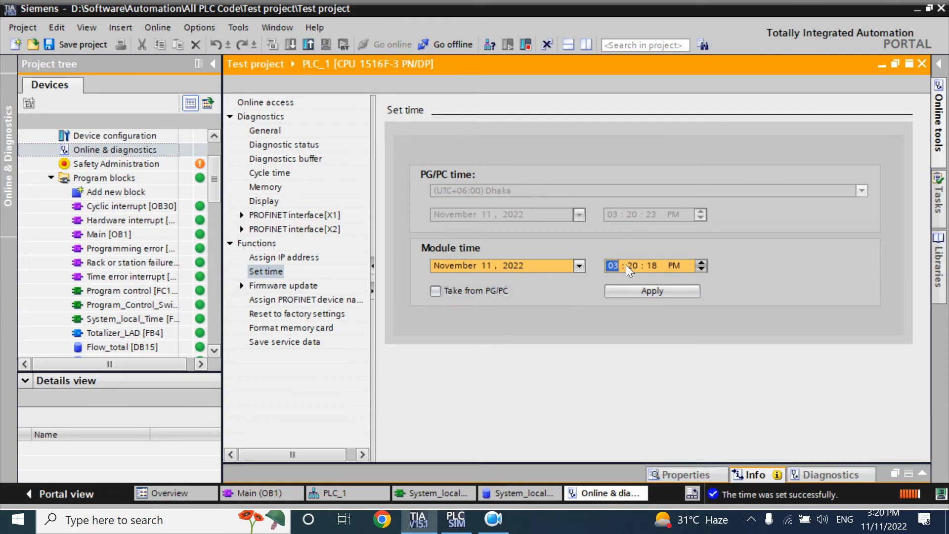
pyautogui.click(650, 266)
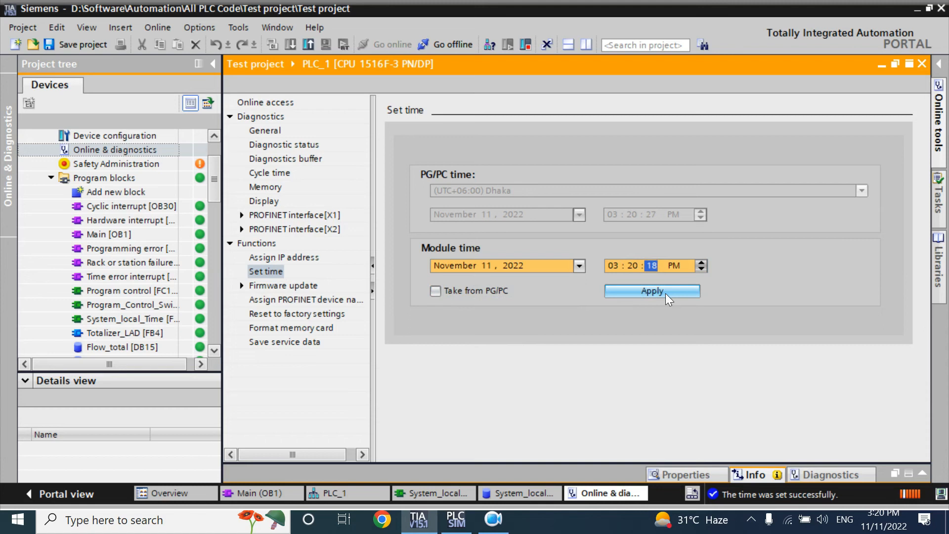
pyautogui.moveTo(652, 291)
pyautogui.write('3')
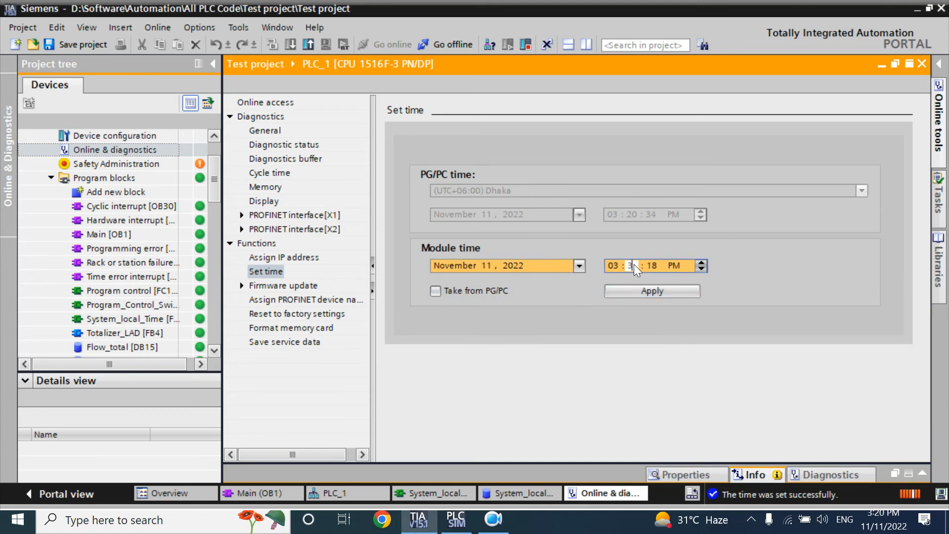
pyautogui.click(434, 291)
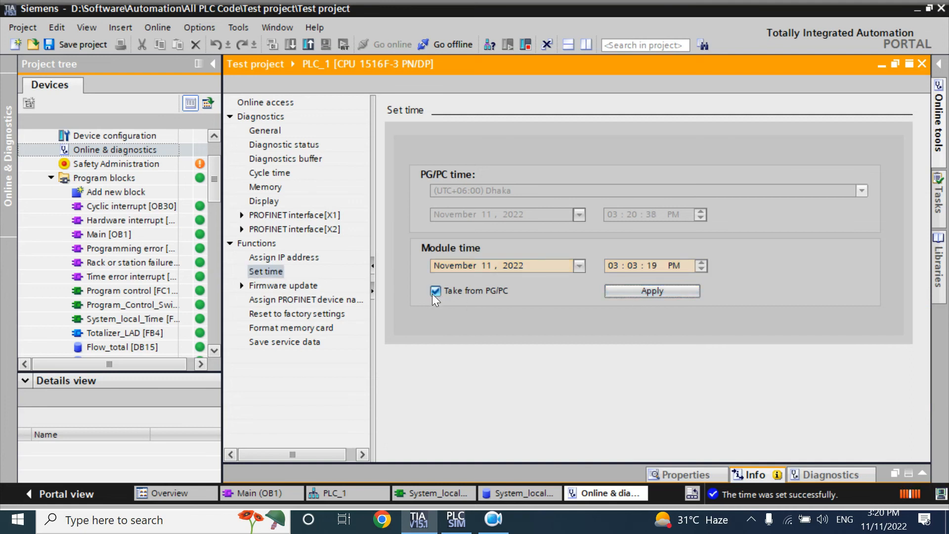
pyautogui.moveTo(435, 291)
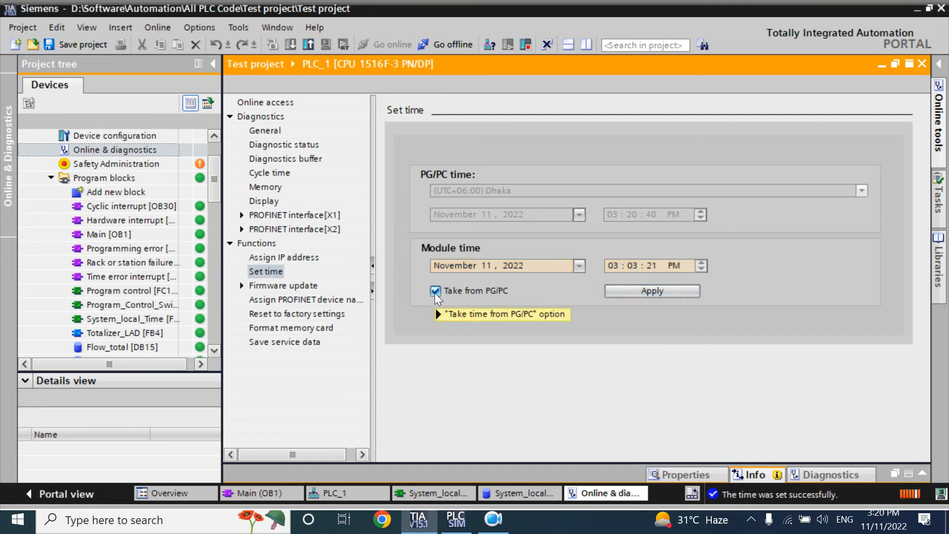
pyautogui.moveTo(652, 290)
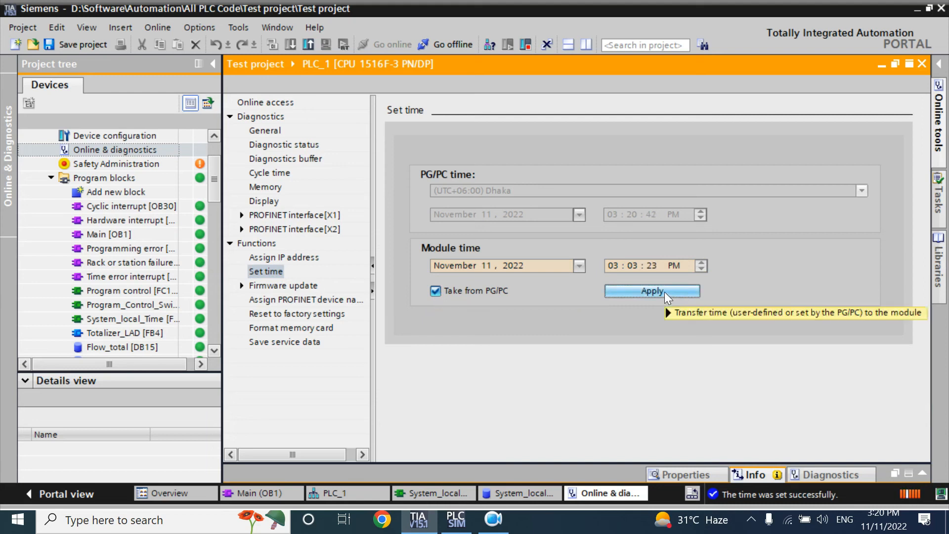
pyautogui.click(651, 290)
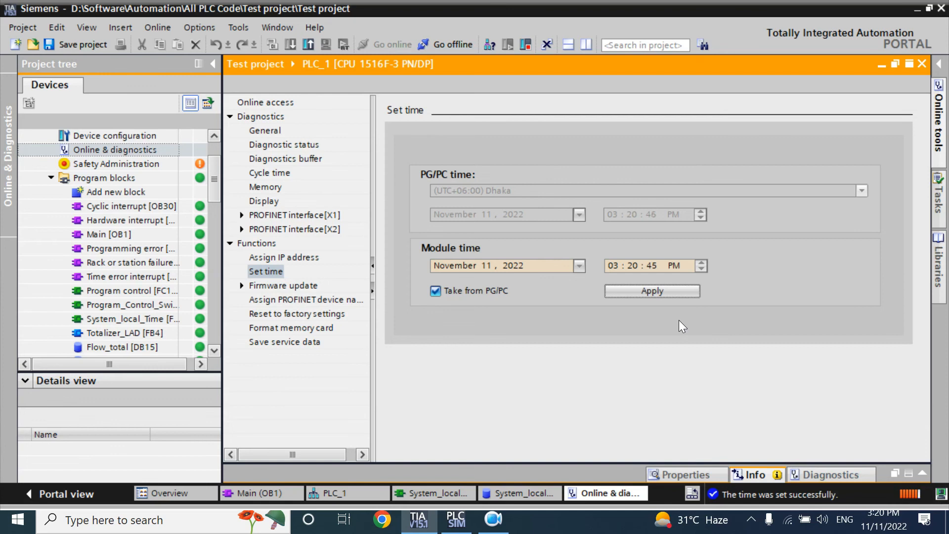
pyautogui.moveTo(651, 291)
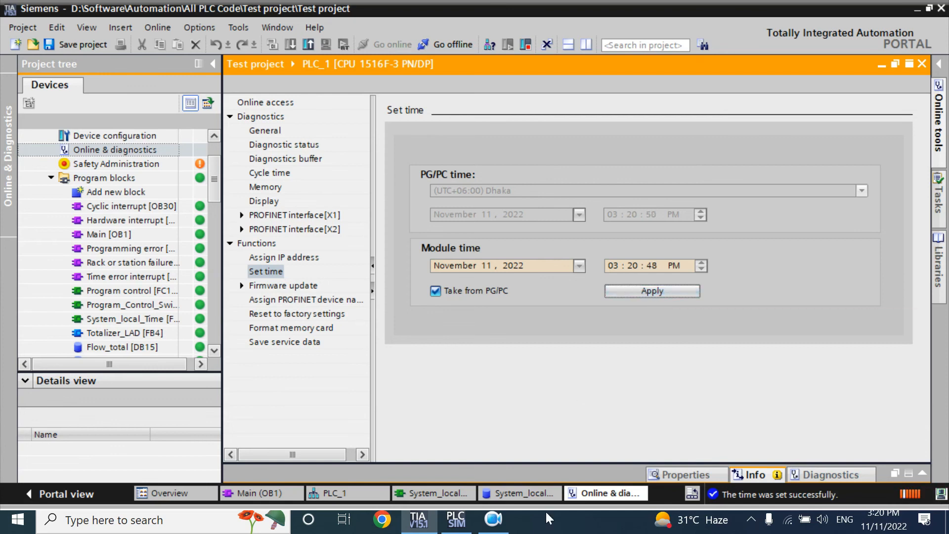
pyautogui.click(519, 492)
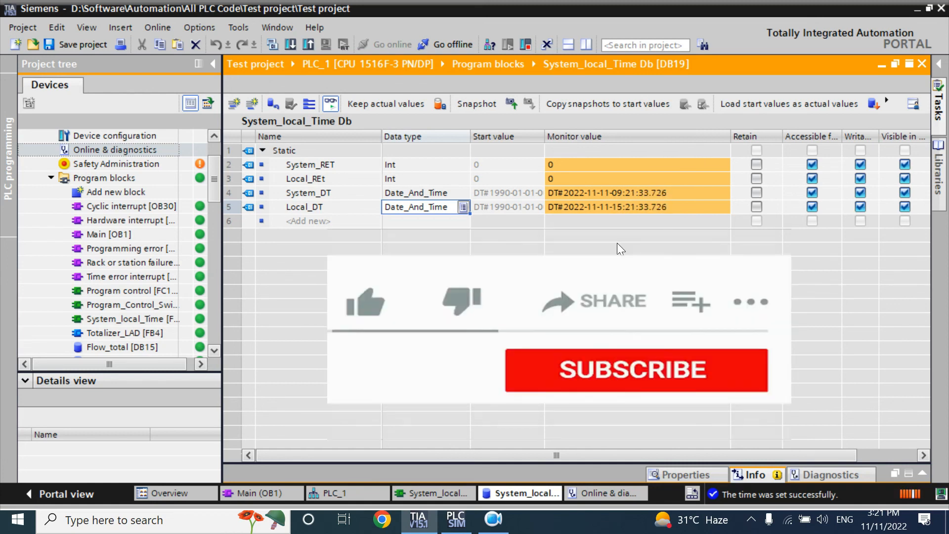
# Confirm System_DT 09:21 and Local_DT 15:21 in the data block, then save the project.
pyautogui.click(363, 301)
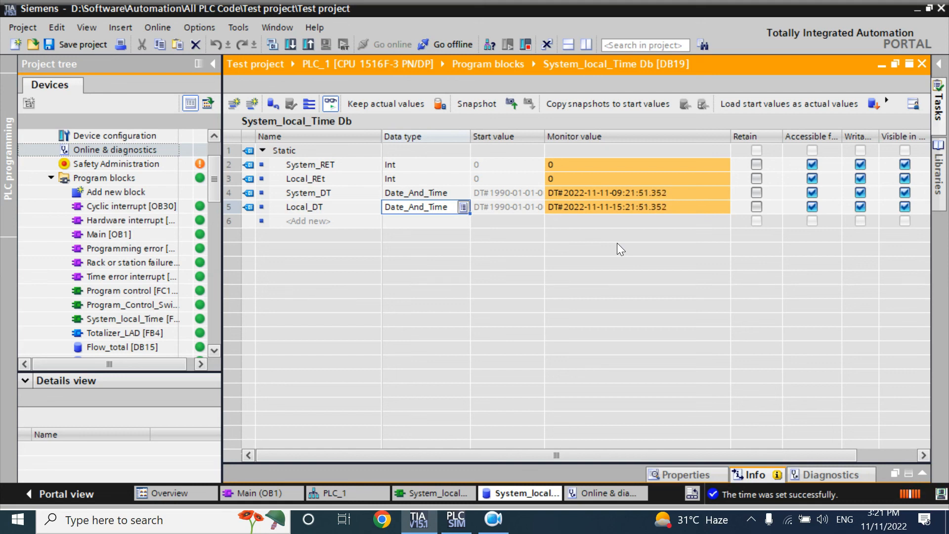
pyautogui.click(76, 44)
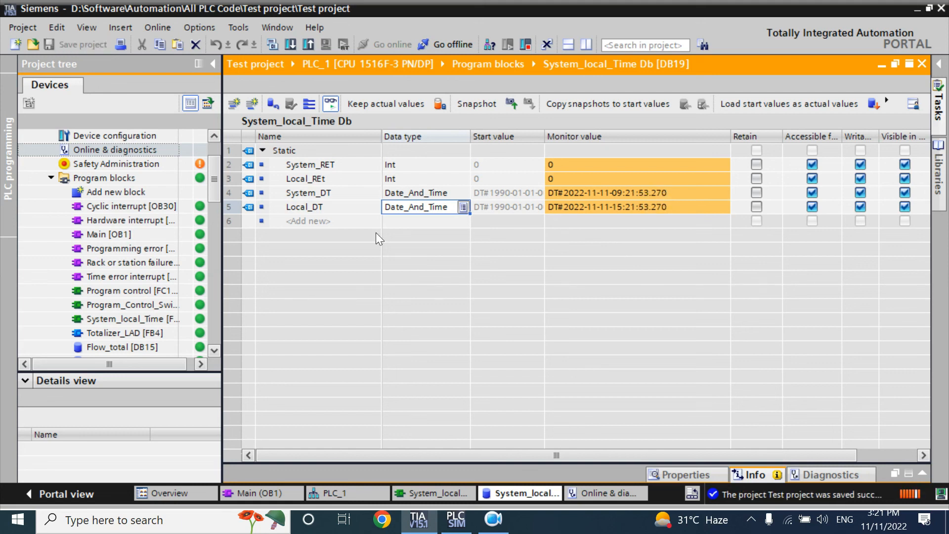